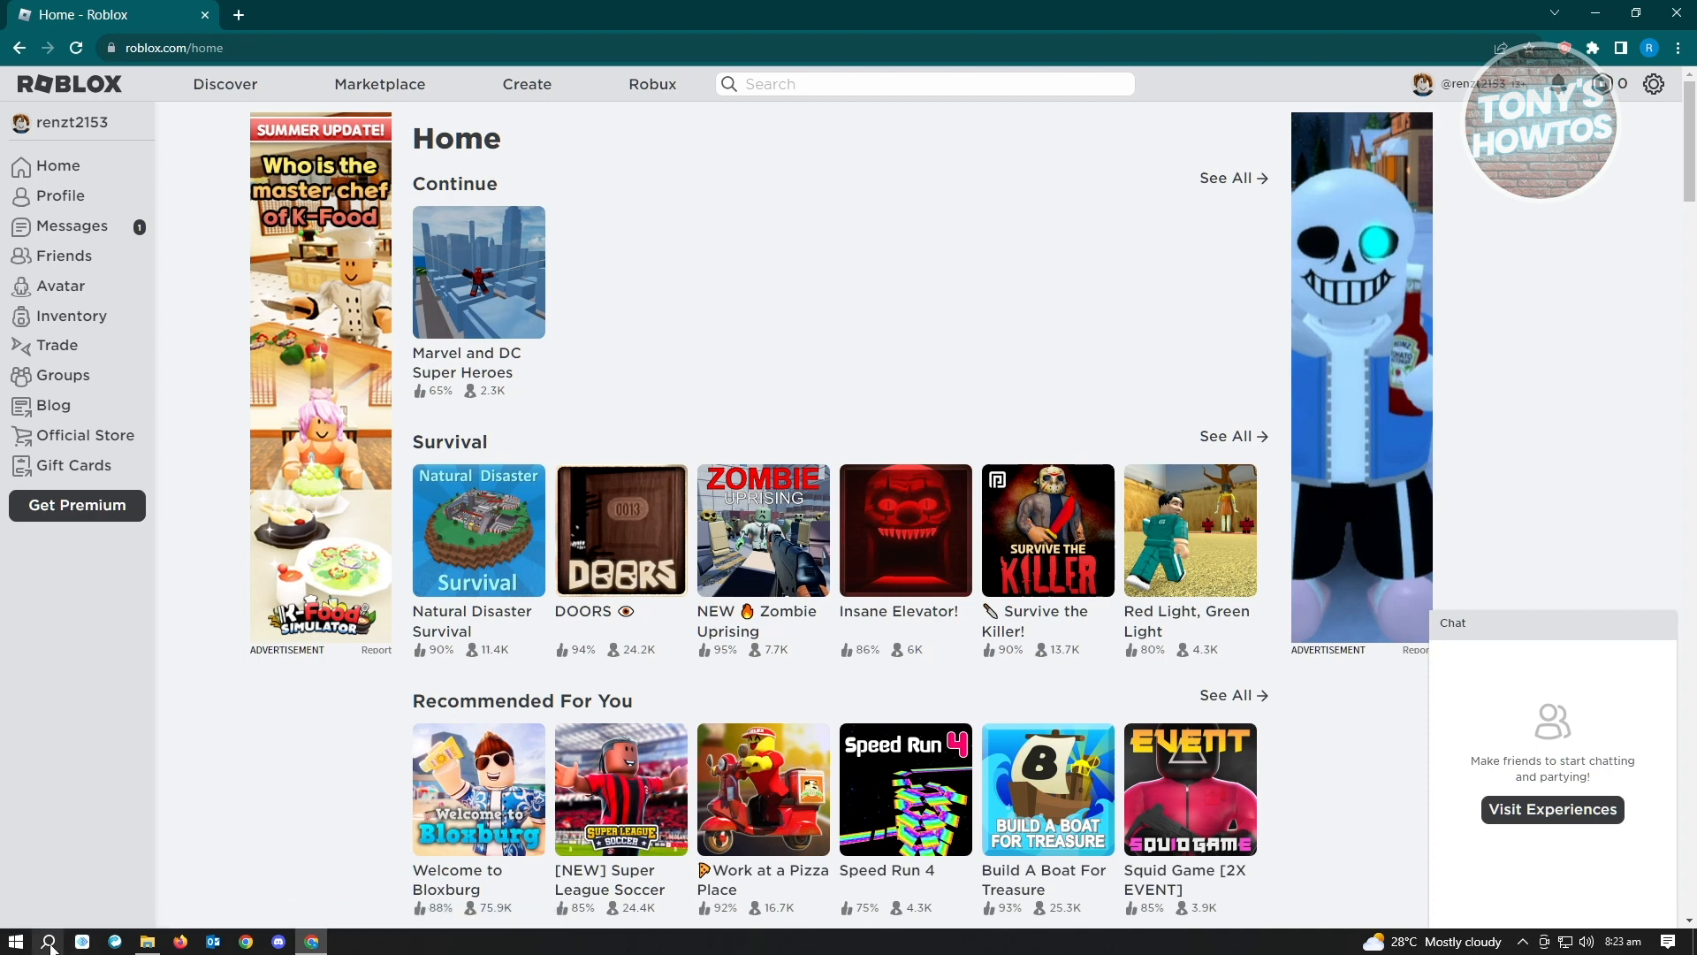
# Bring up Windows search from the taskbar to reach the Run command.
pyautogui.click(47, 940)
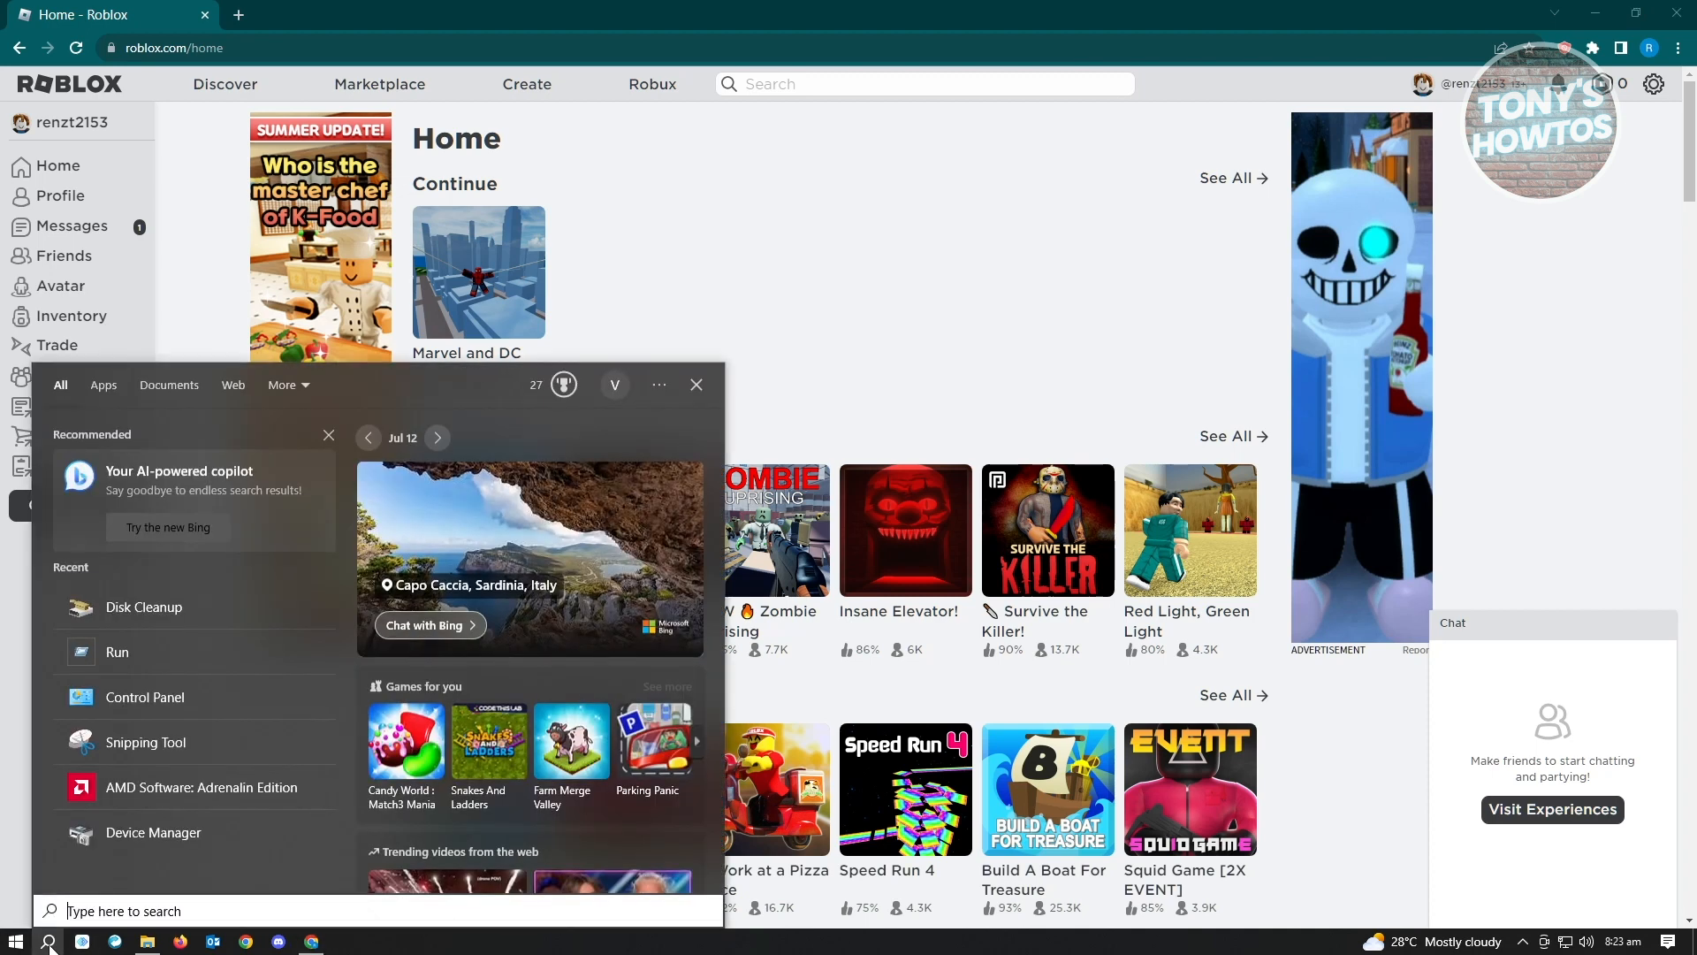
pyautogui.moveTo(117, 651)
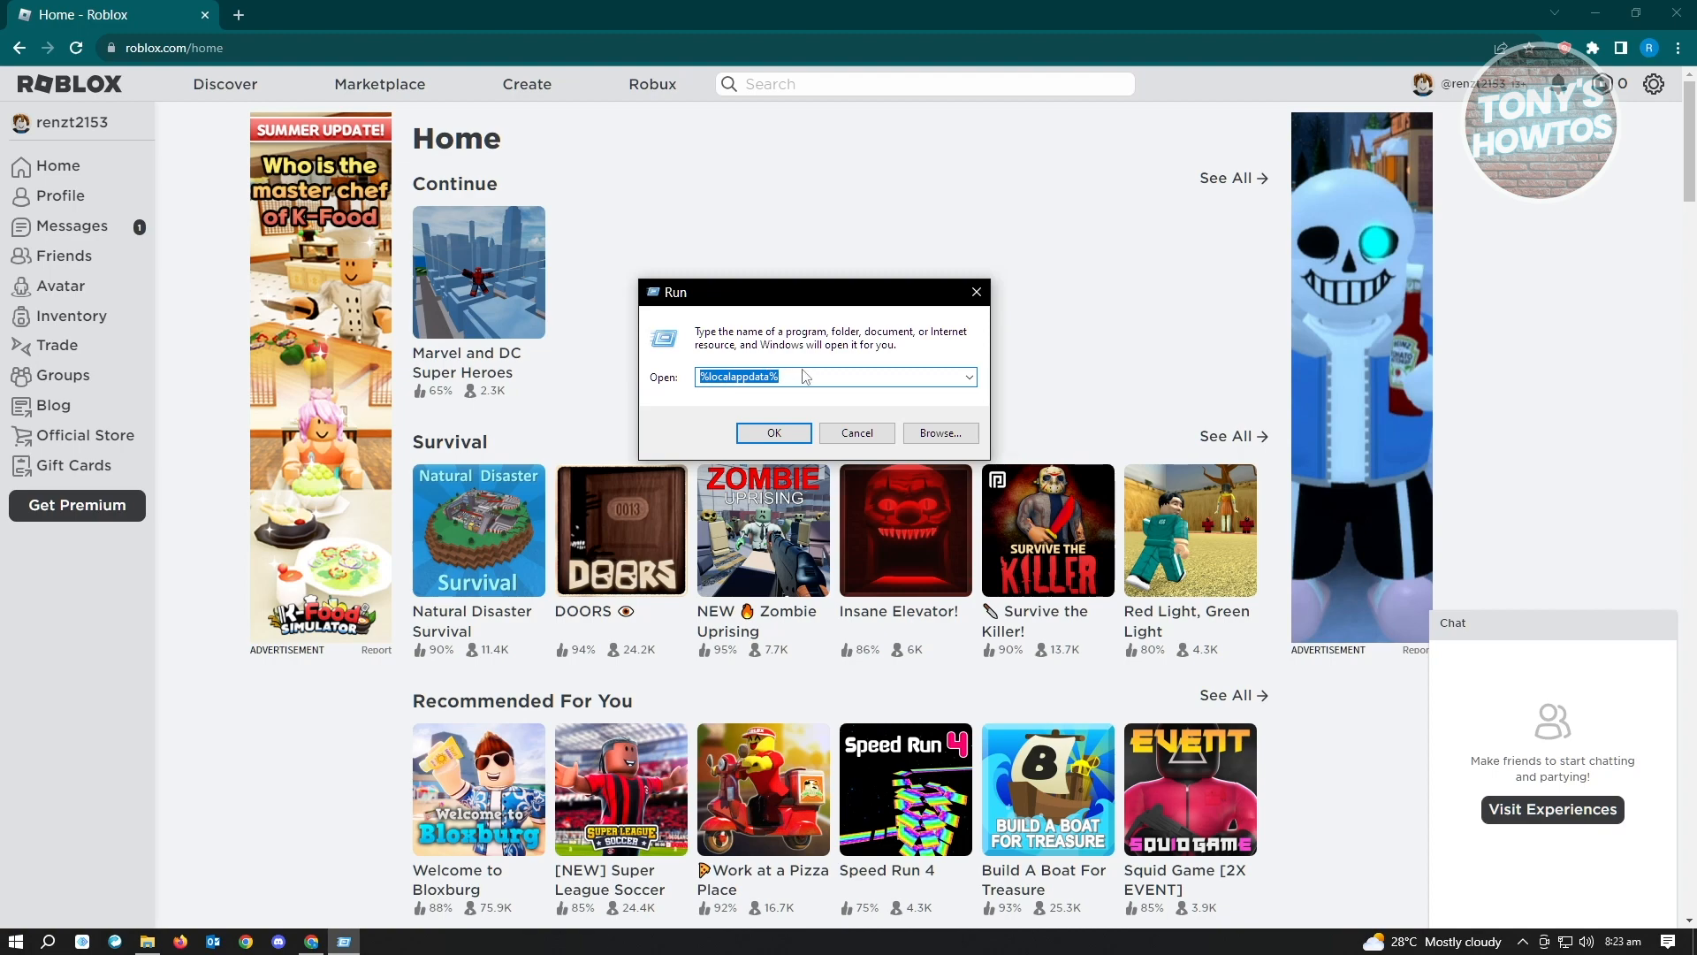
# Open AppData\Local from Run and delete the Roblox folder via its context menu.
pyautogui.click(773, 433)
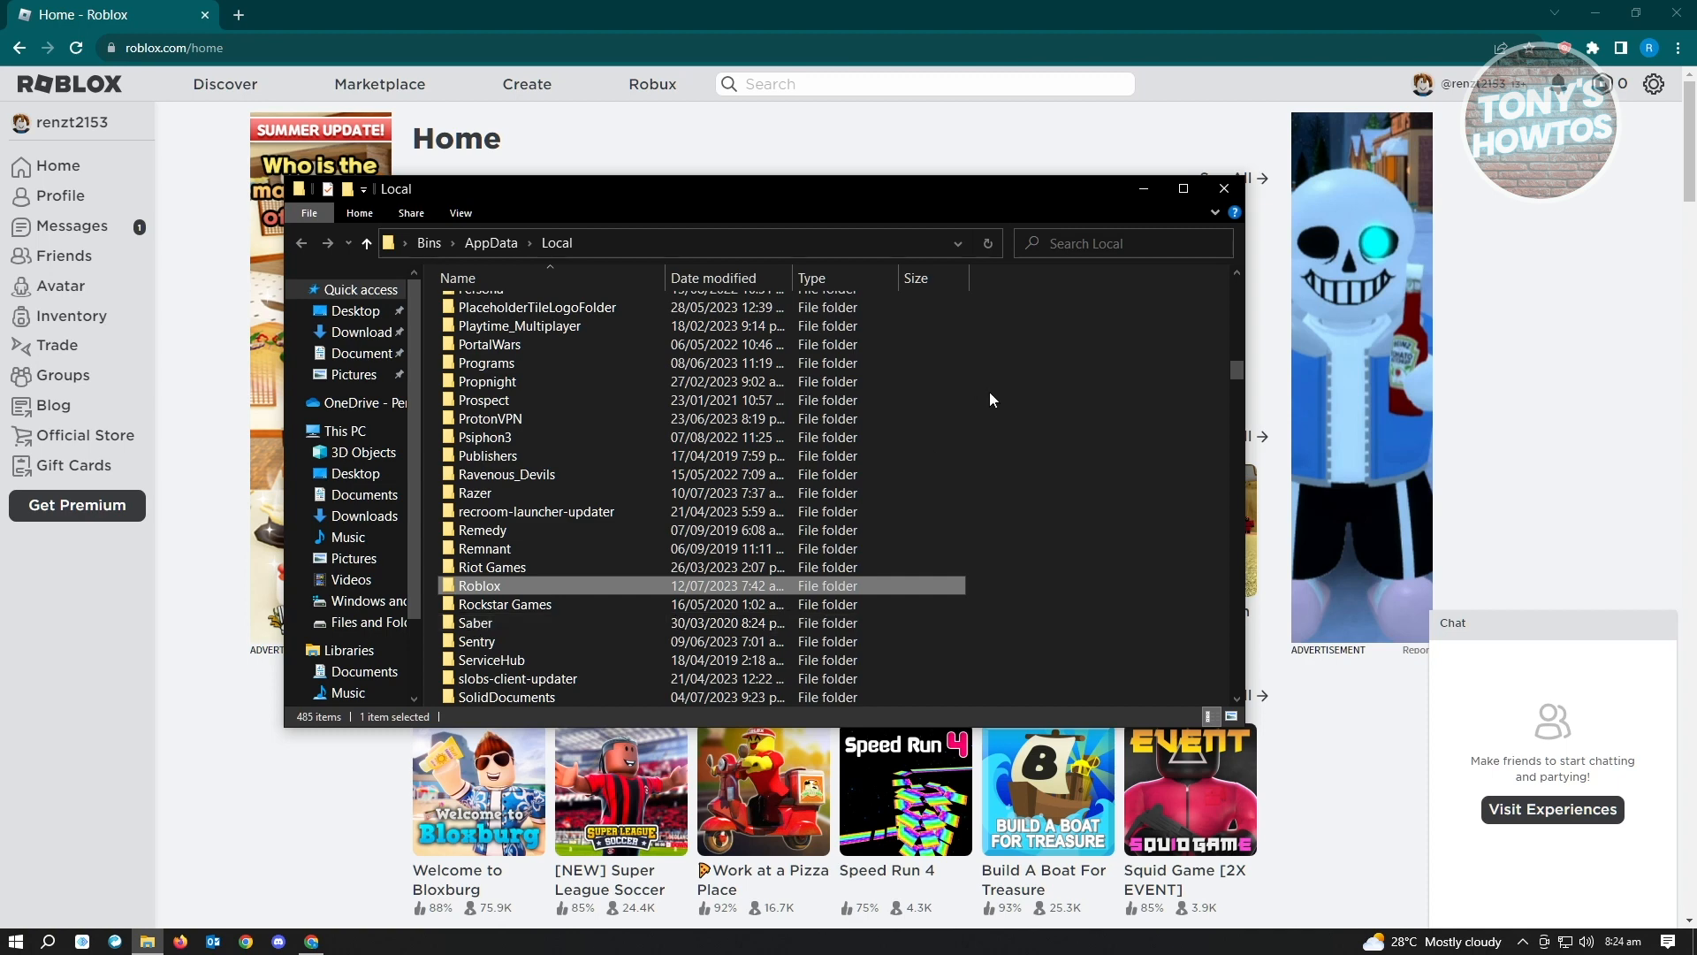
pyautogui.moveTo(1018, 509)
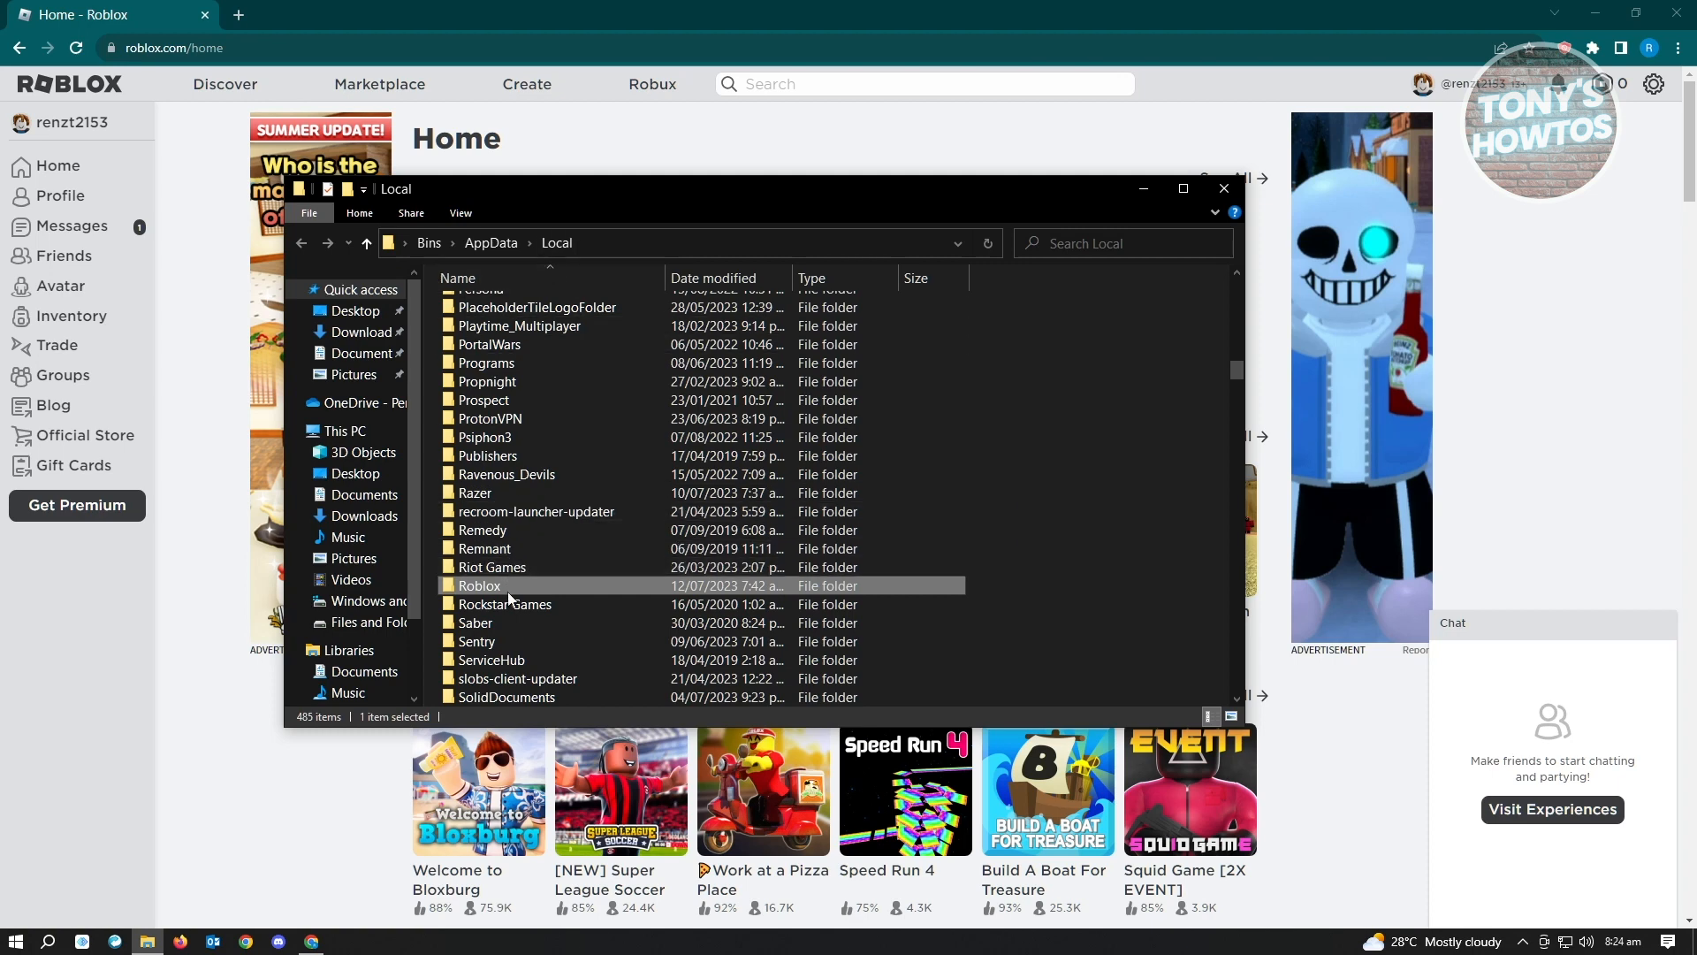
pyautogui.rightClick(479, 585)
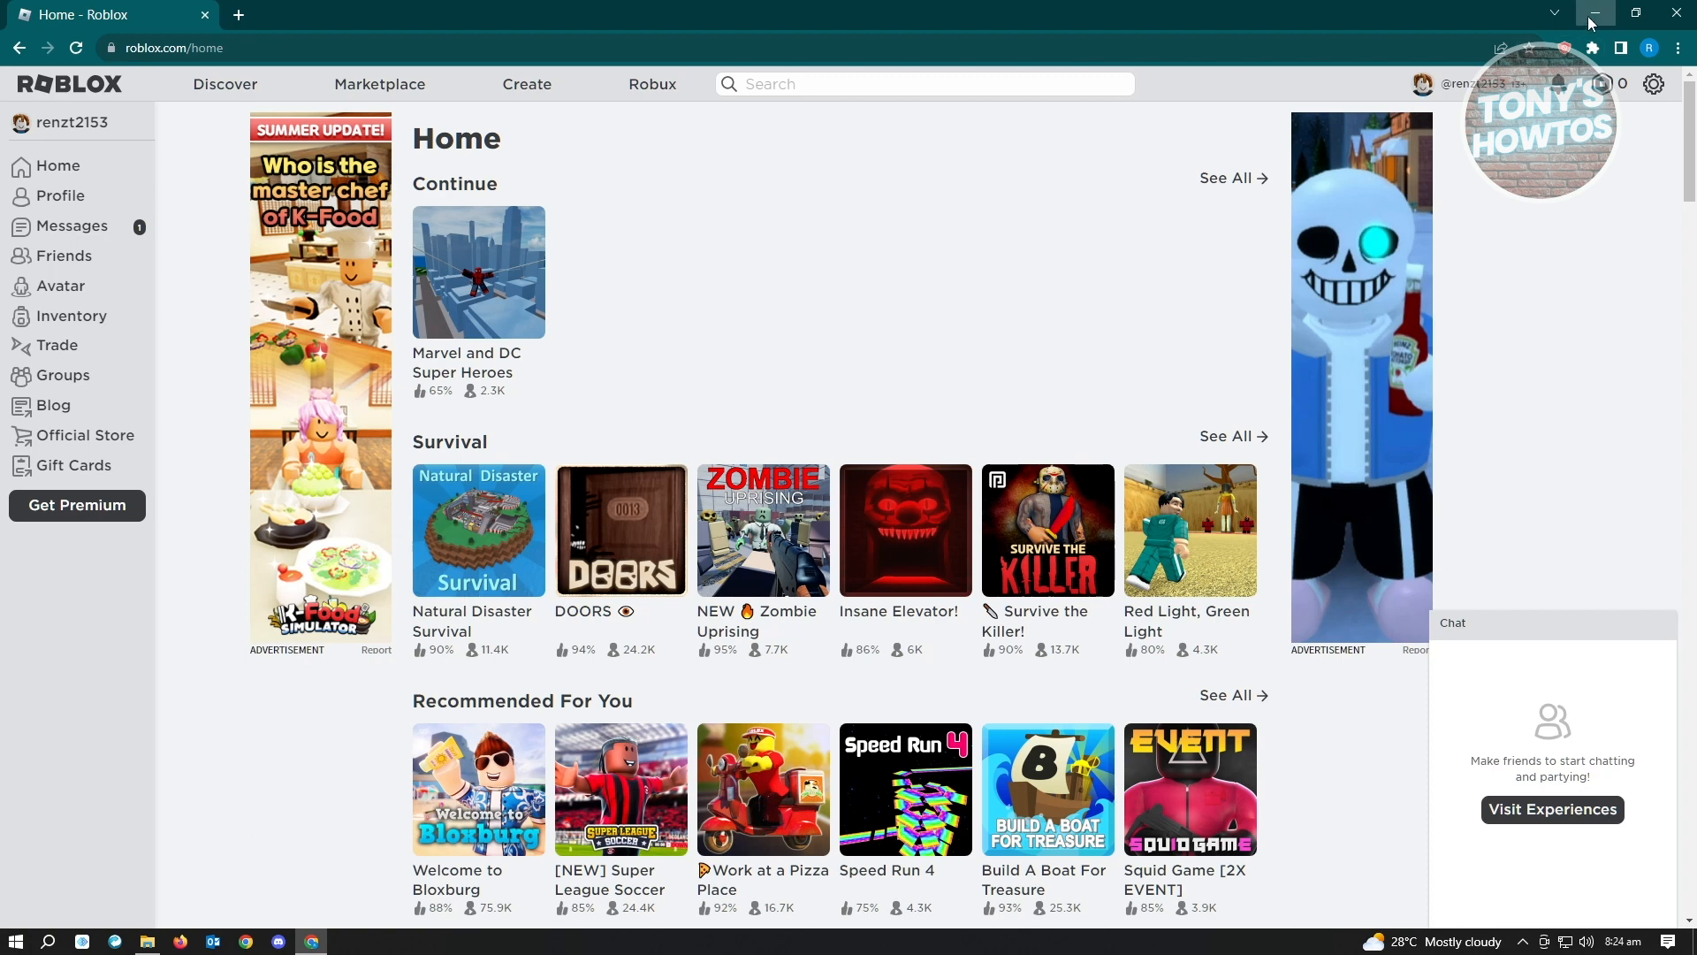
# Minimize Chrome and open Properties for the Roblox Player desktop shortcut.
pyautogui.click(1593, 13)
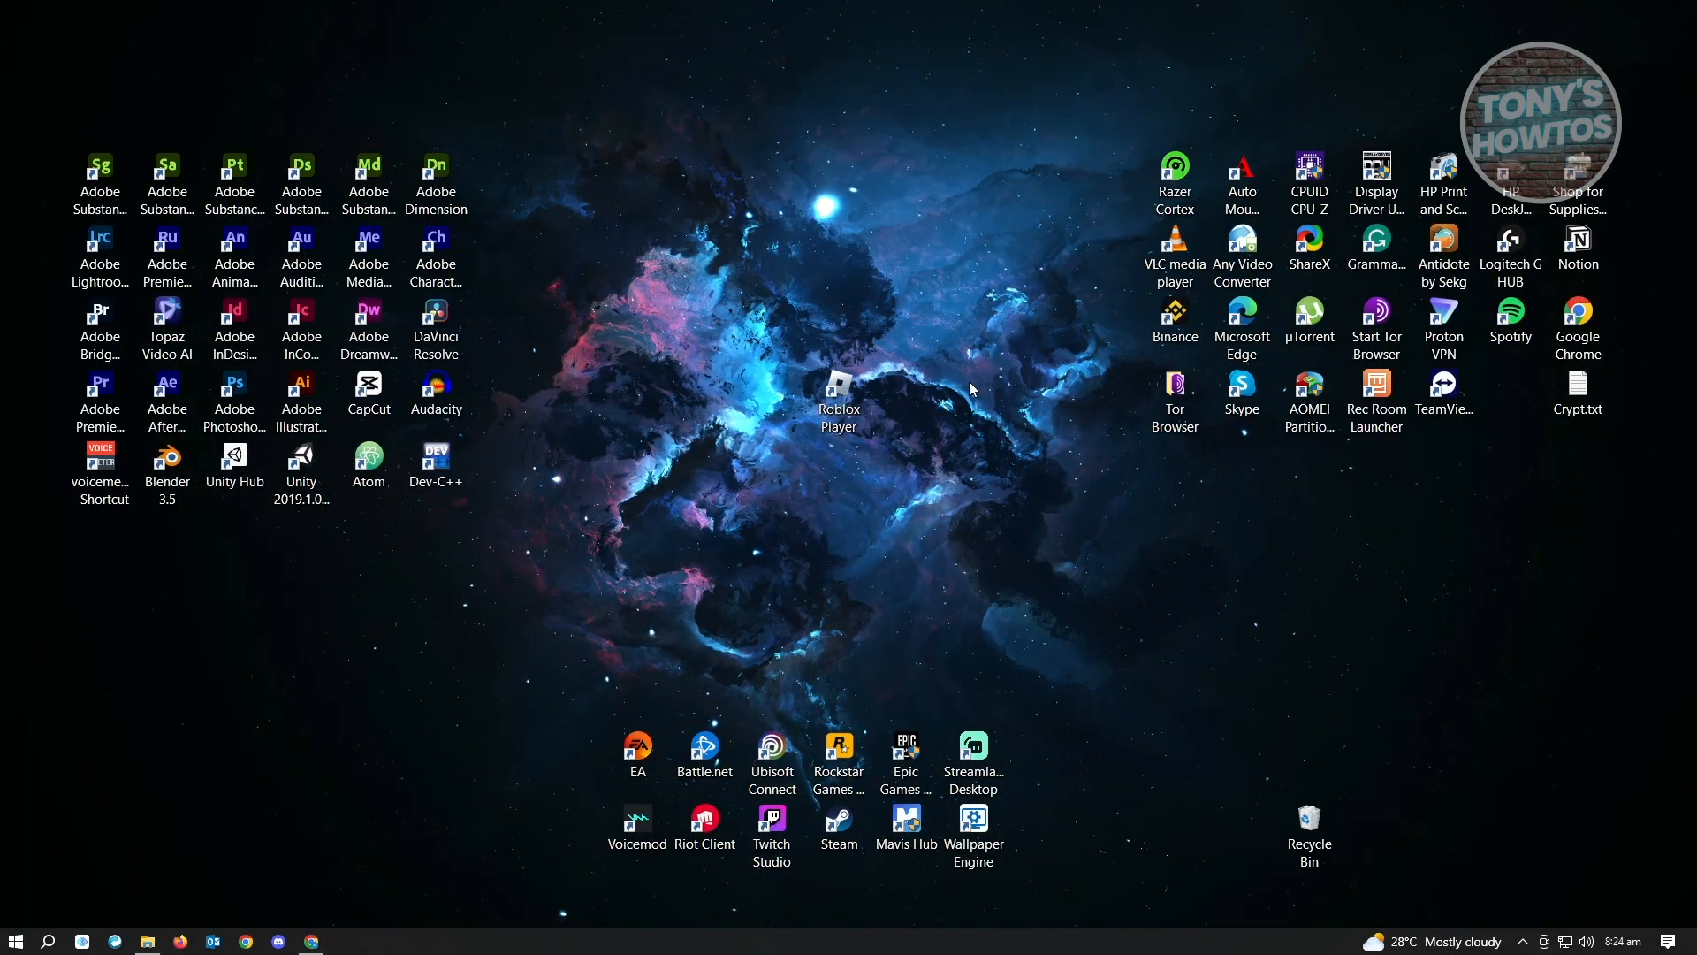
pyautogui.click(838, 385)
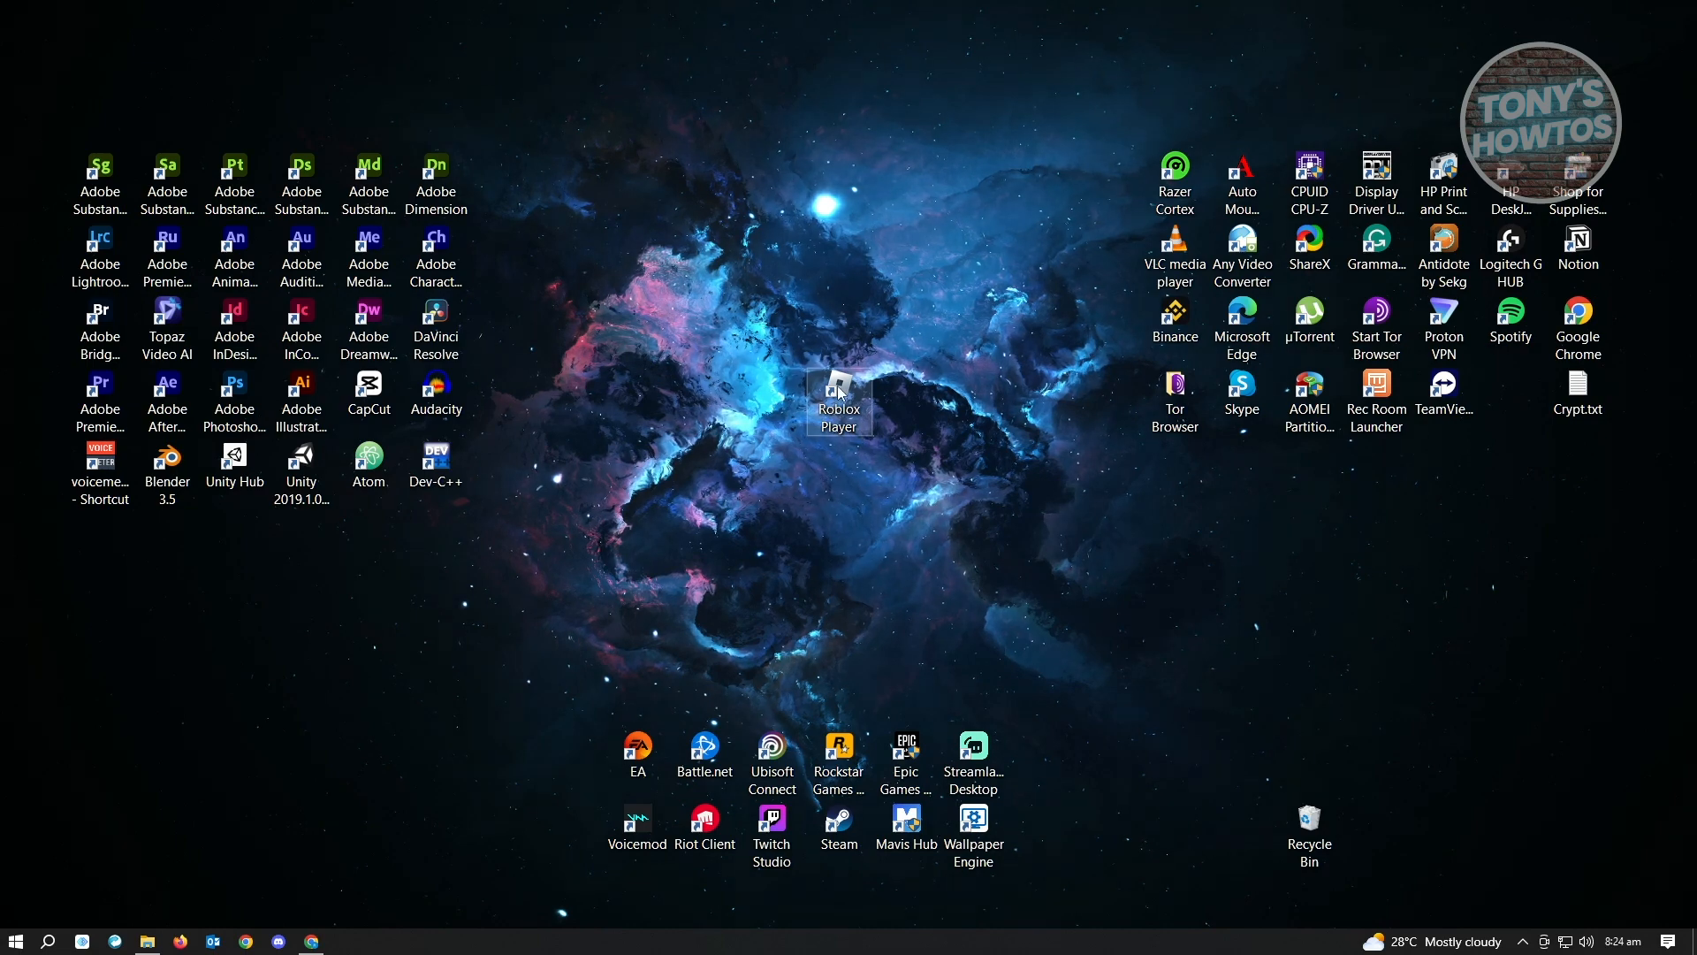
pyautogui.rightClick(839, 392)
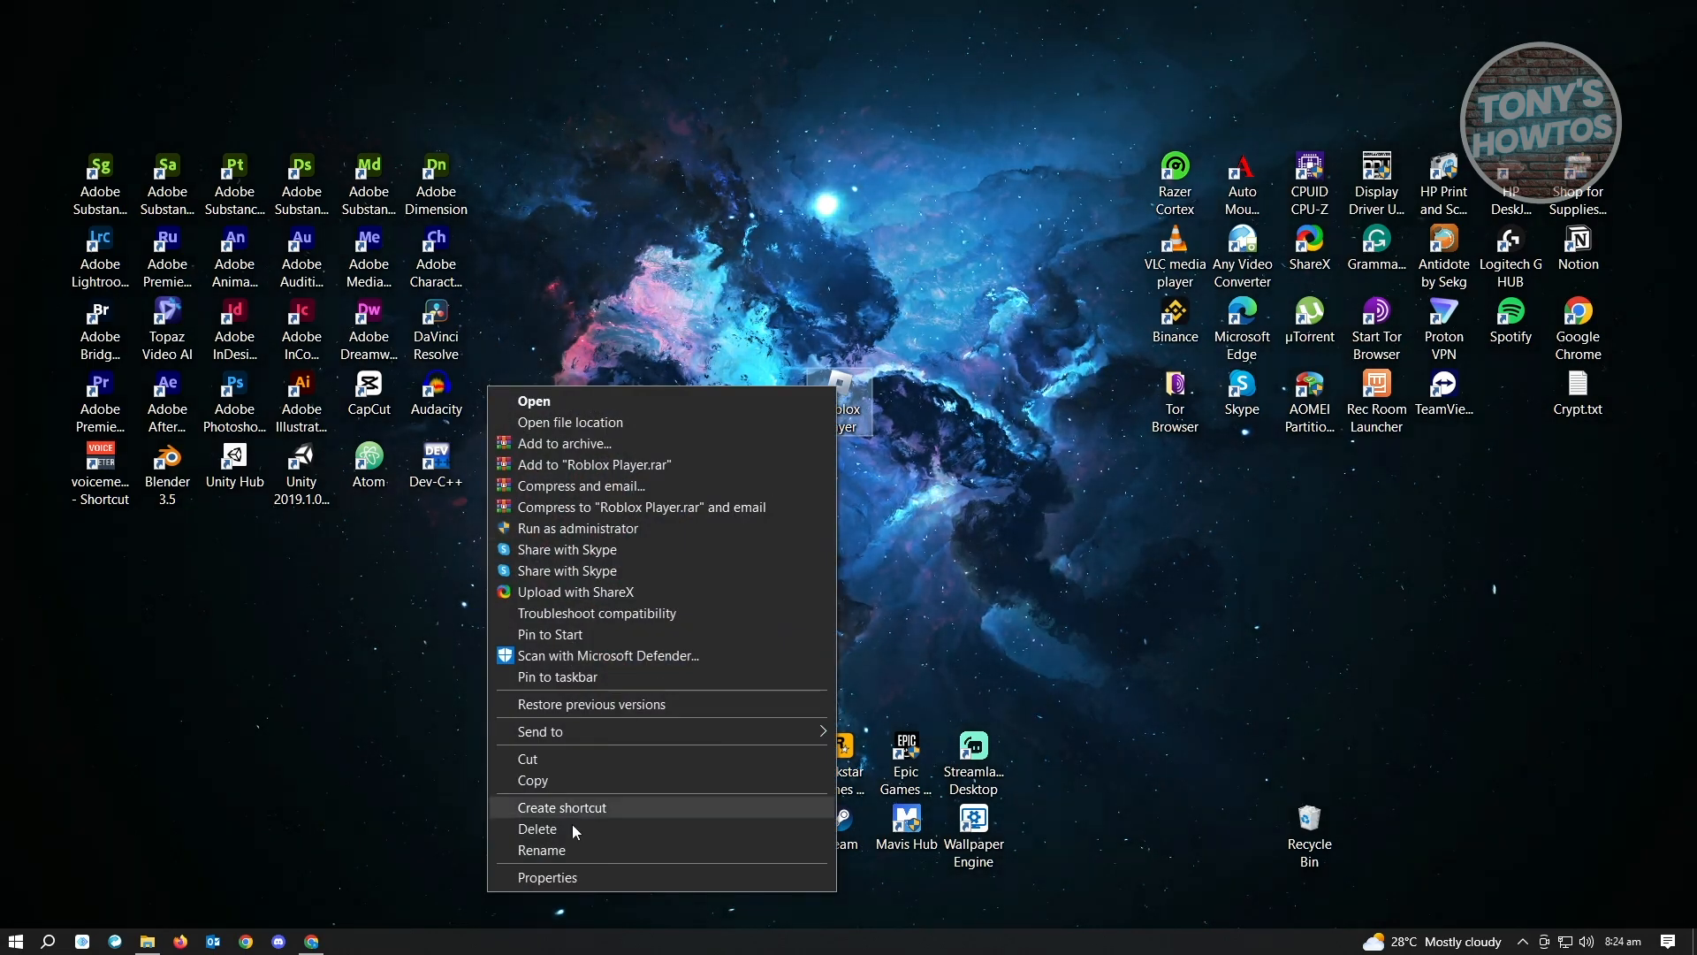
pyautogui.click(549, 877)
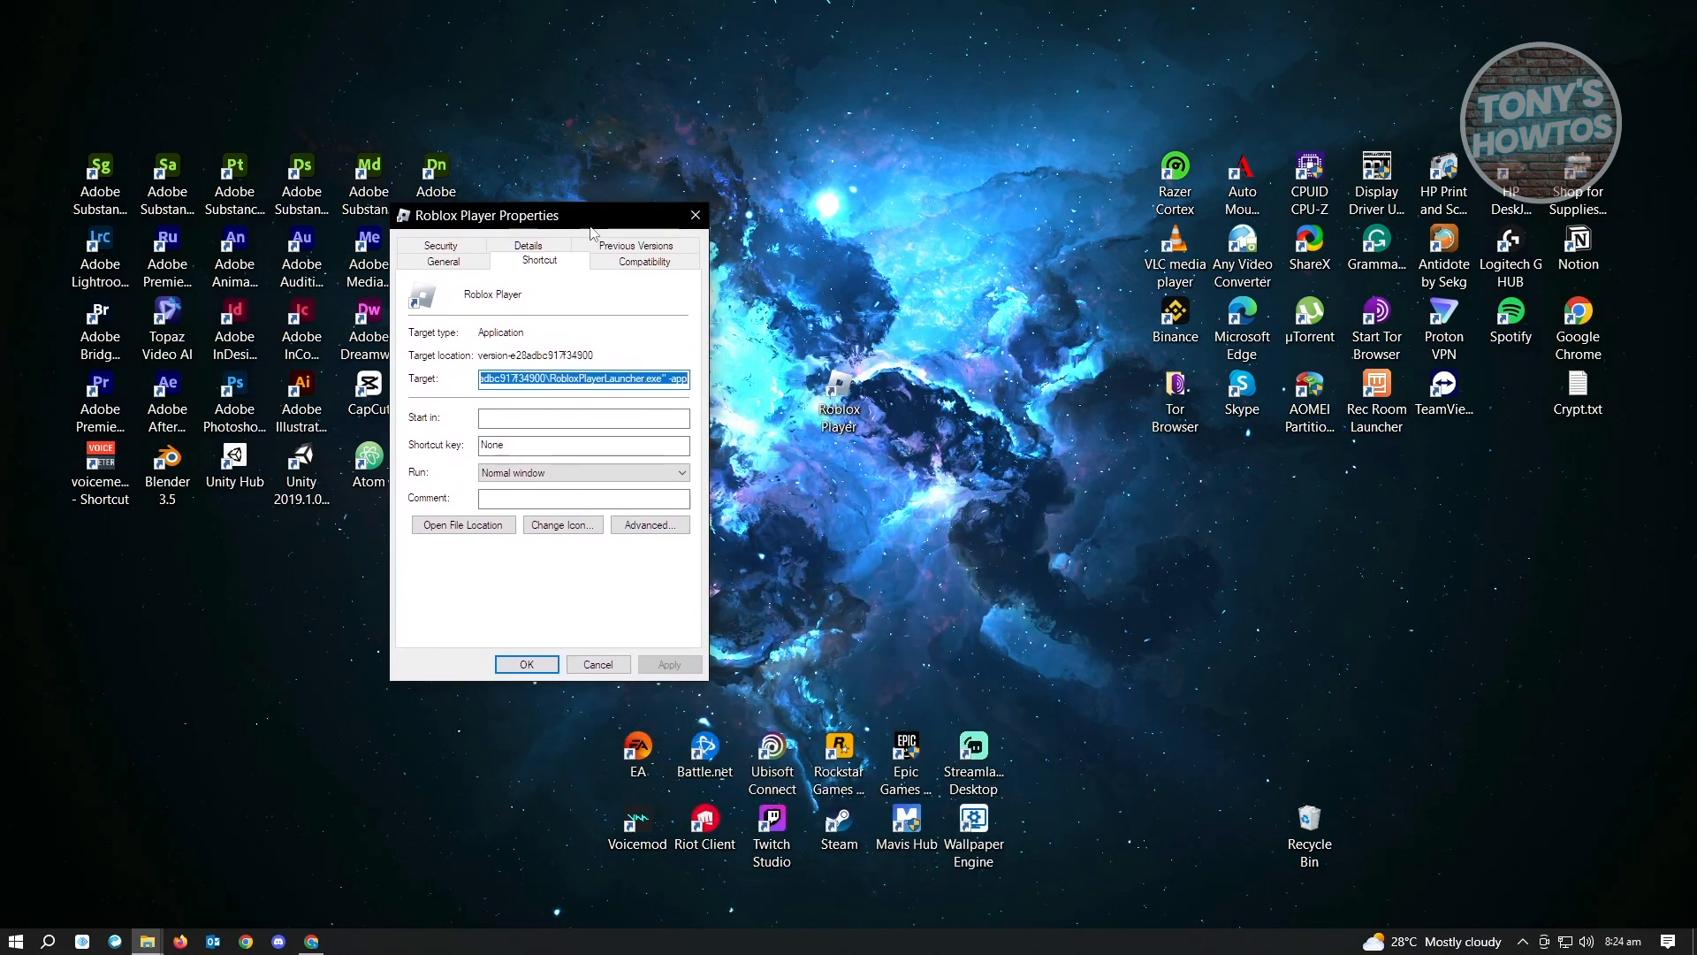
# On Compatibility, enable Windows 7 compatibility mode, Run as administrator and Disable fullscreen optimizations.
pyautogui.click(643, 260)
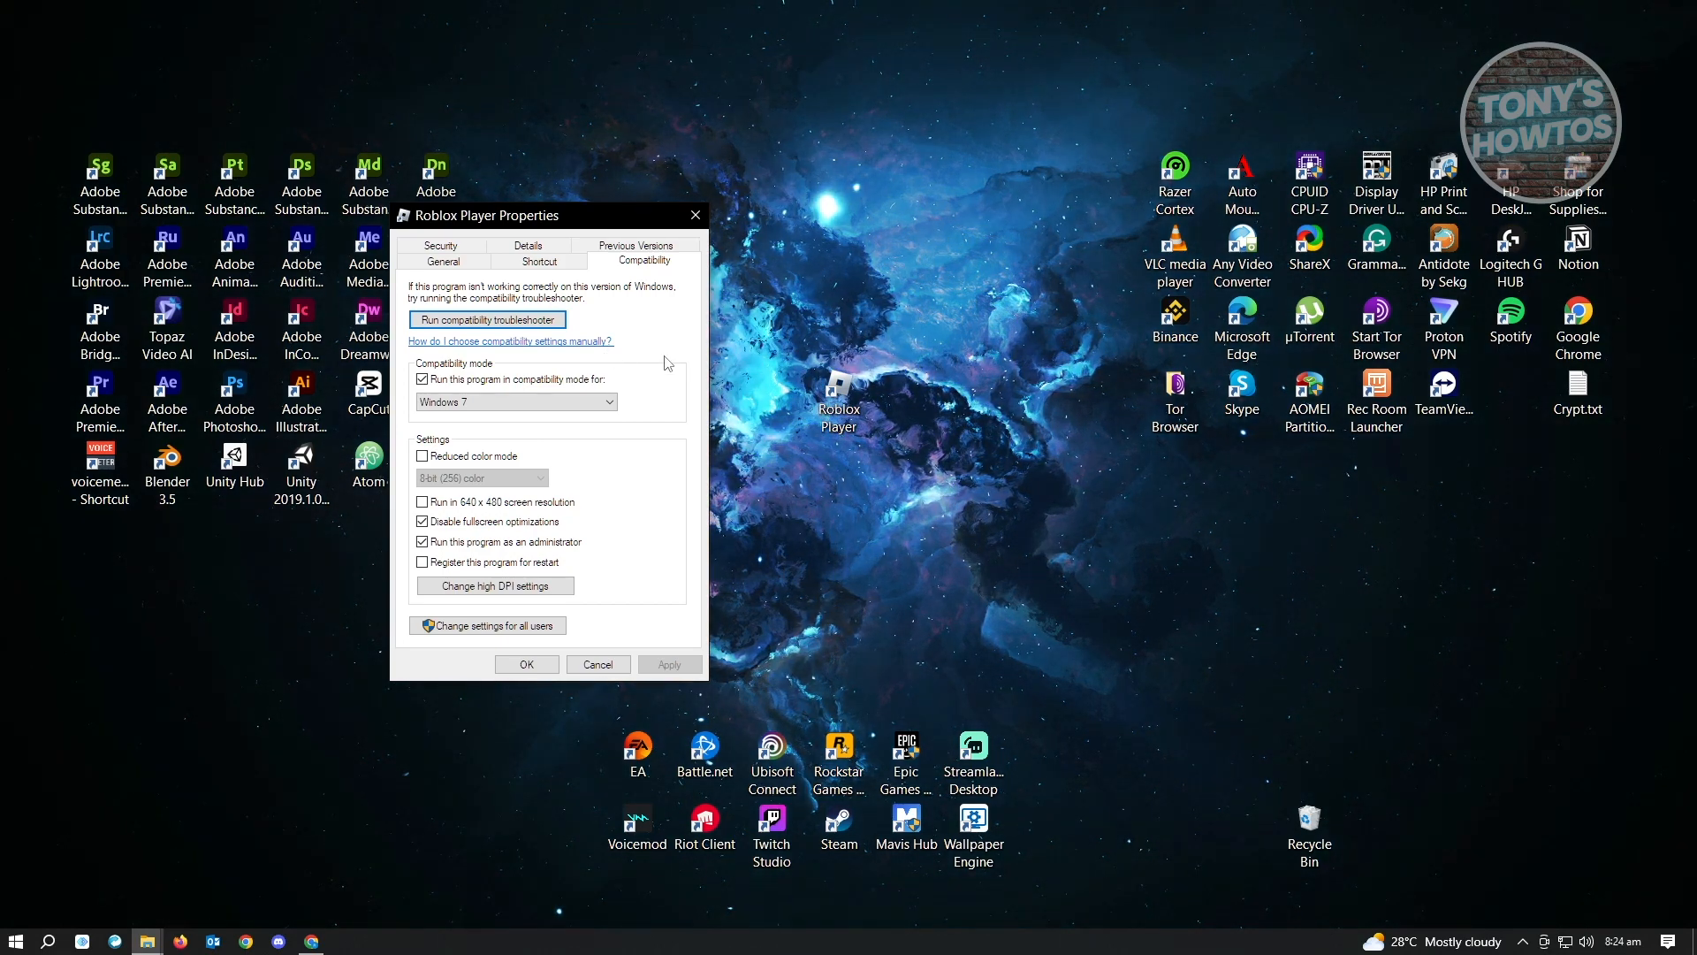
pyautogui.click(423, 520)
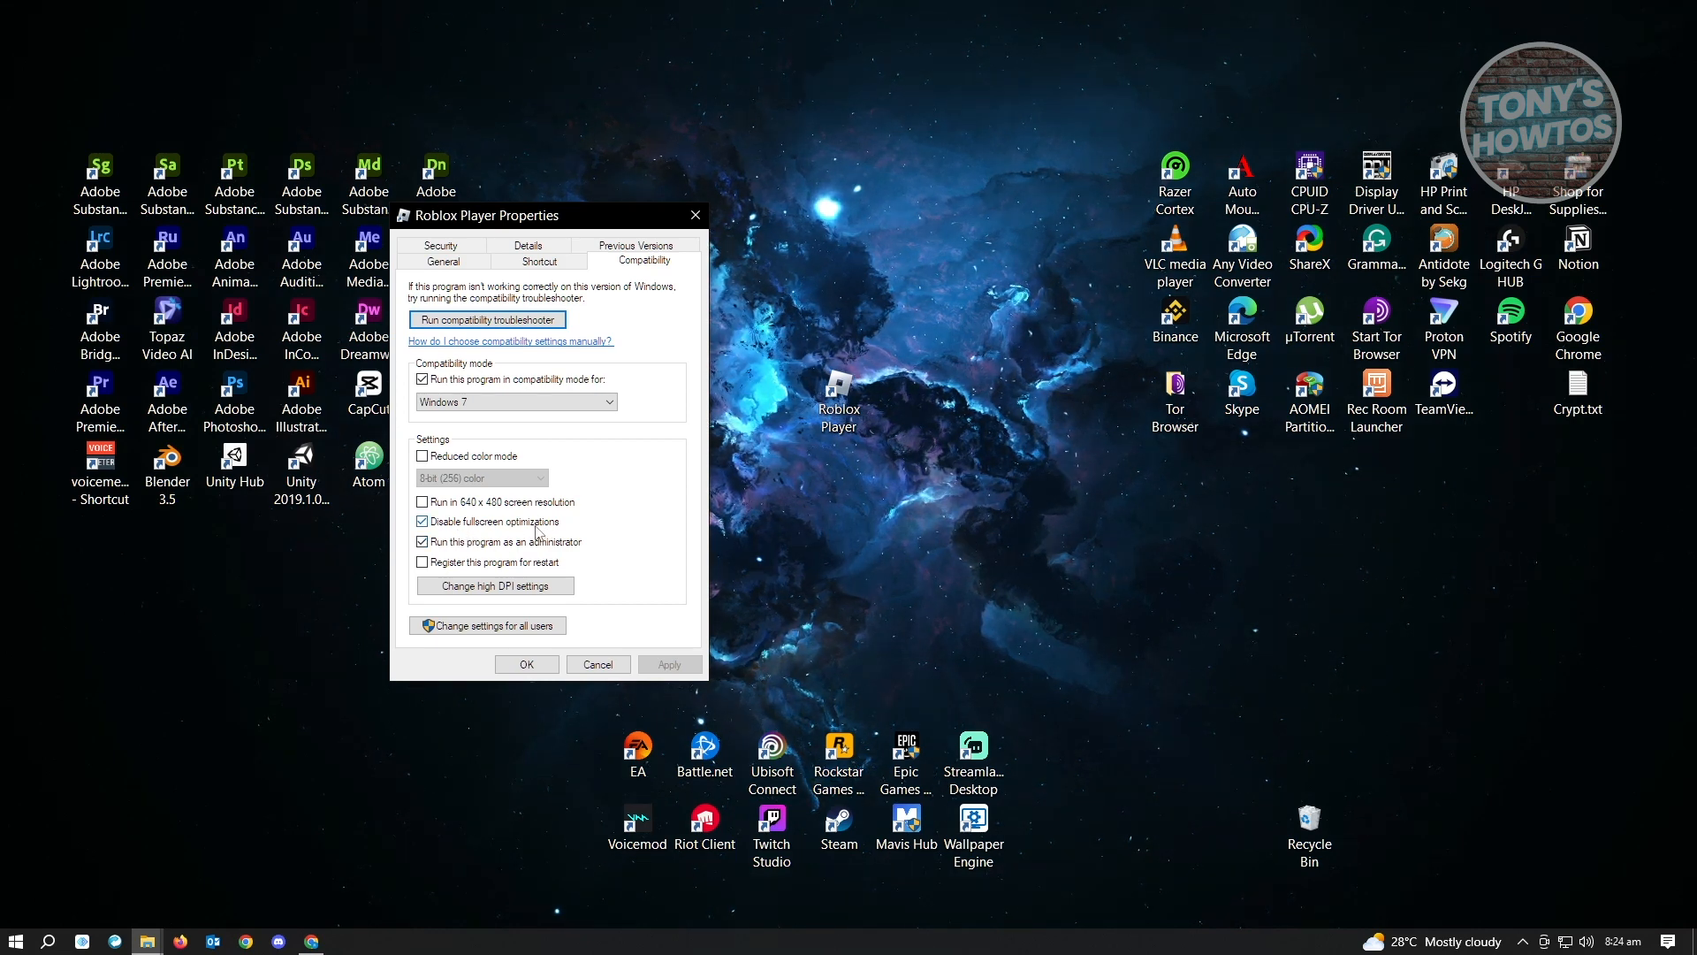
pyautogui.click(423, 521)
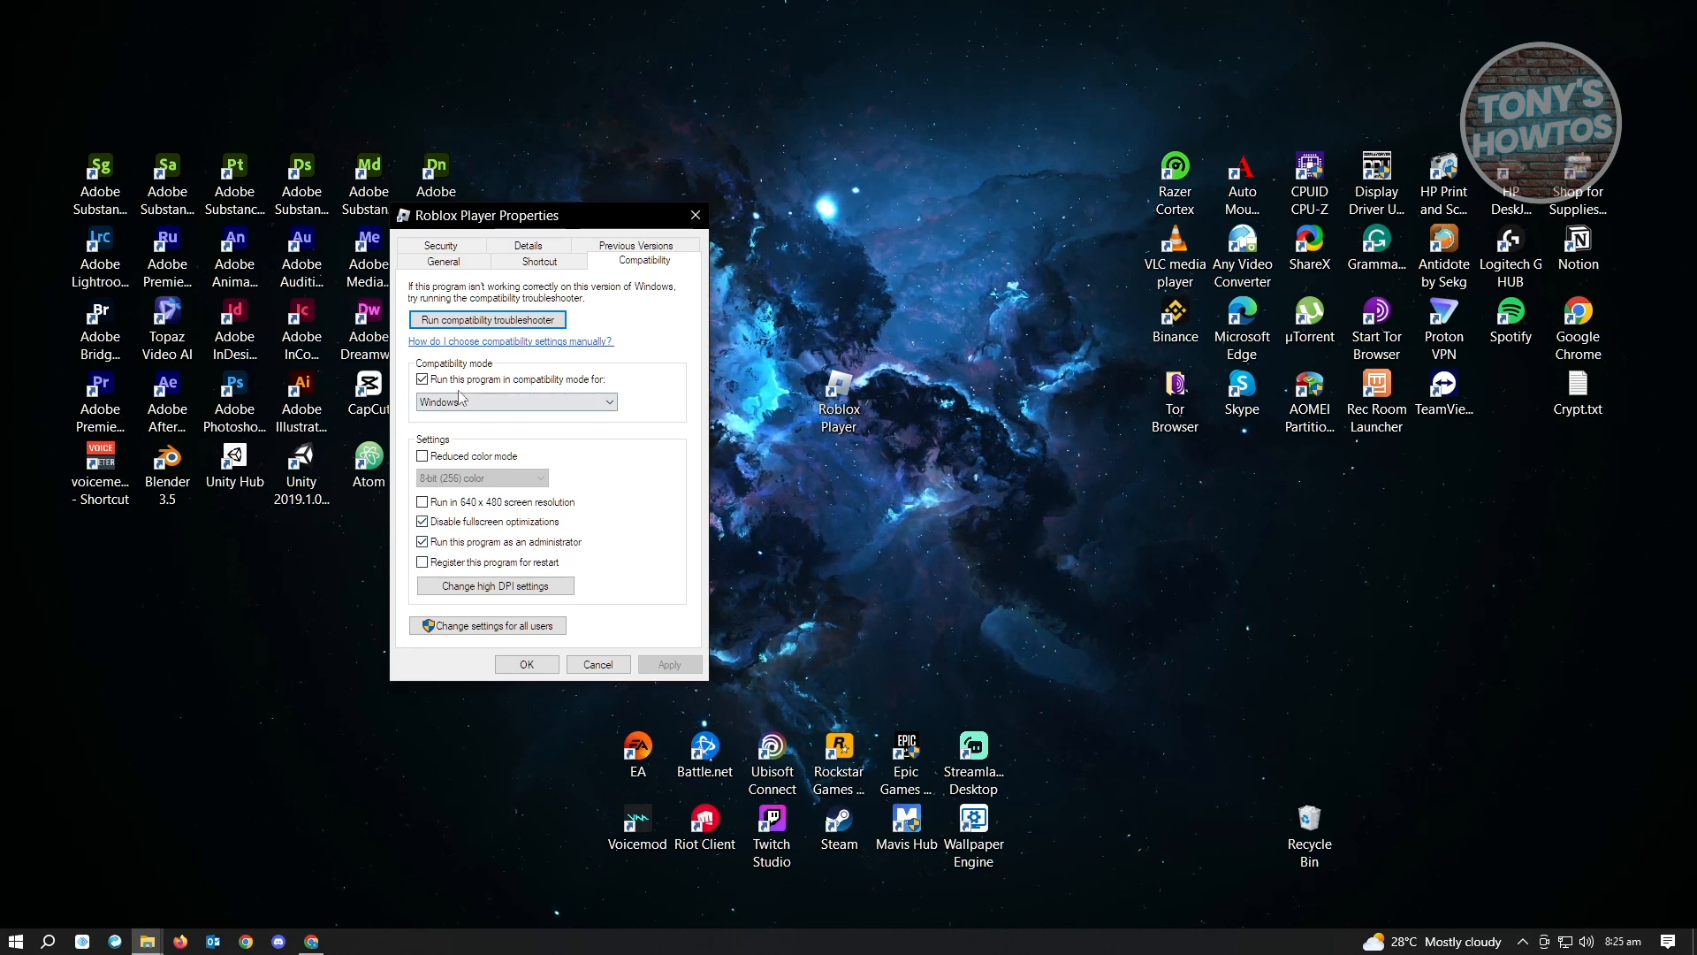
pyautogui.click(515, 402)
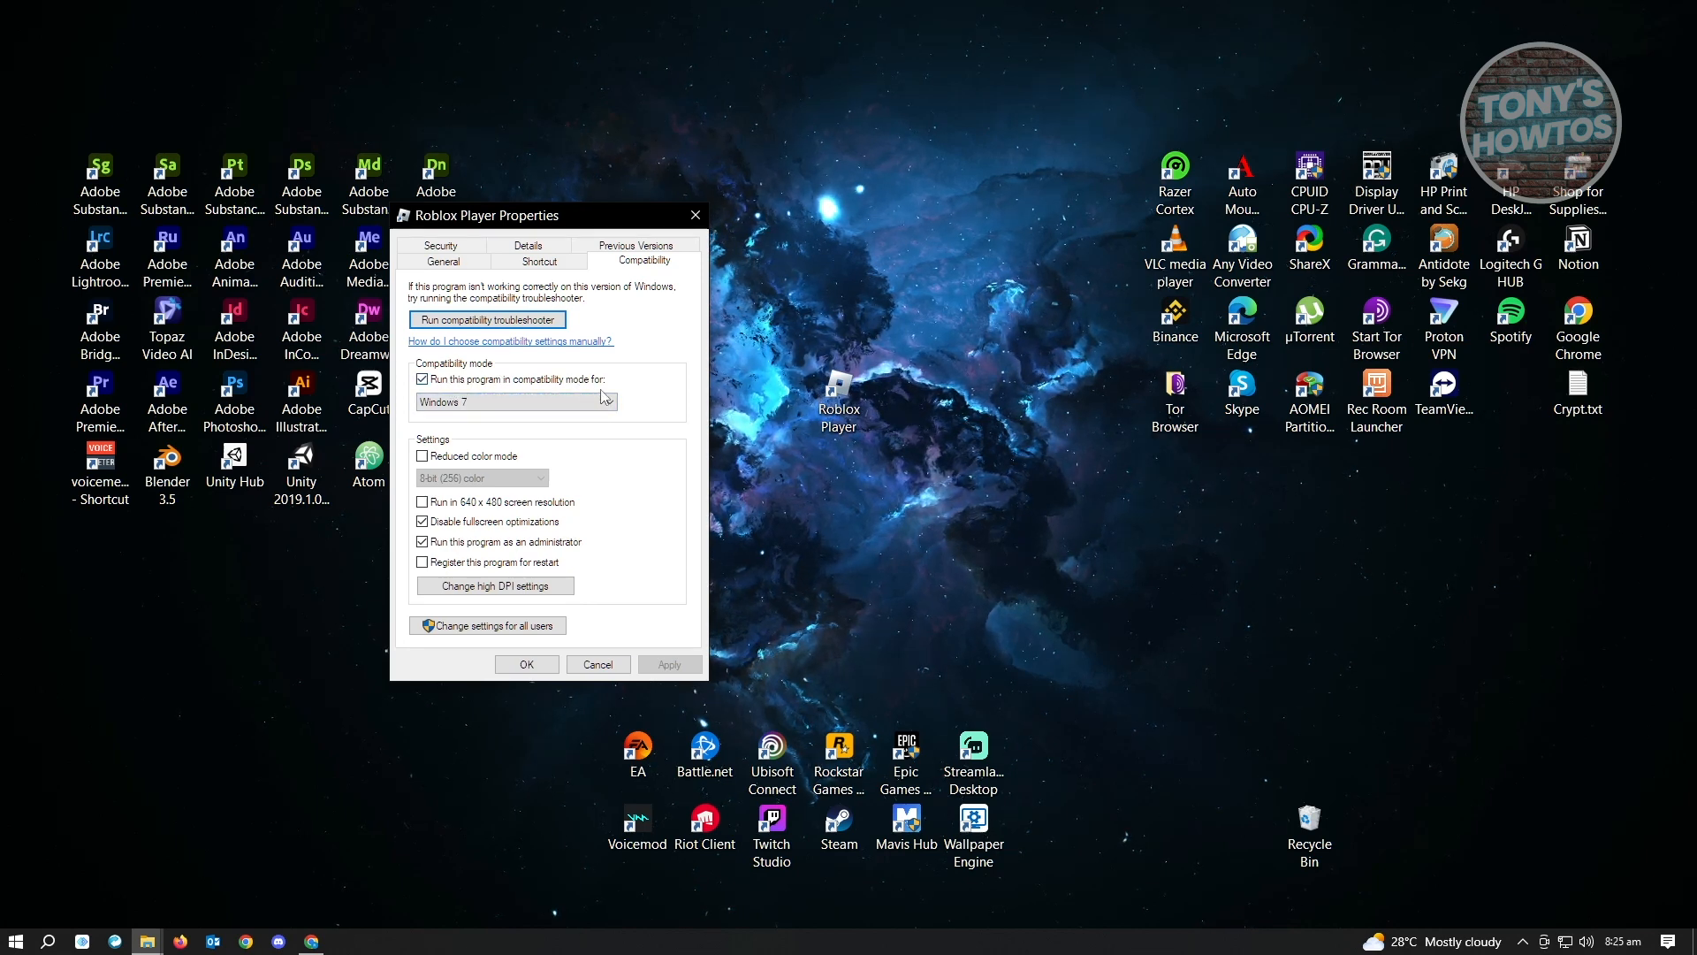
pyautogui.click(423, 380)
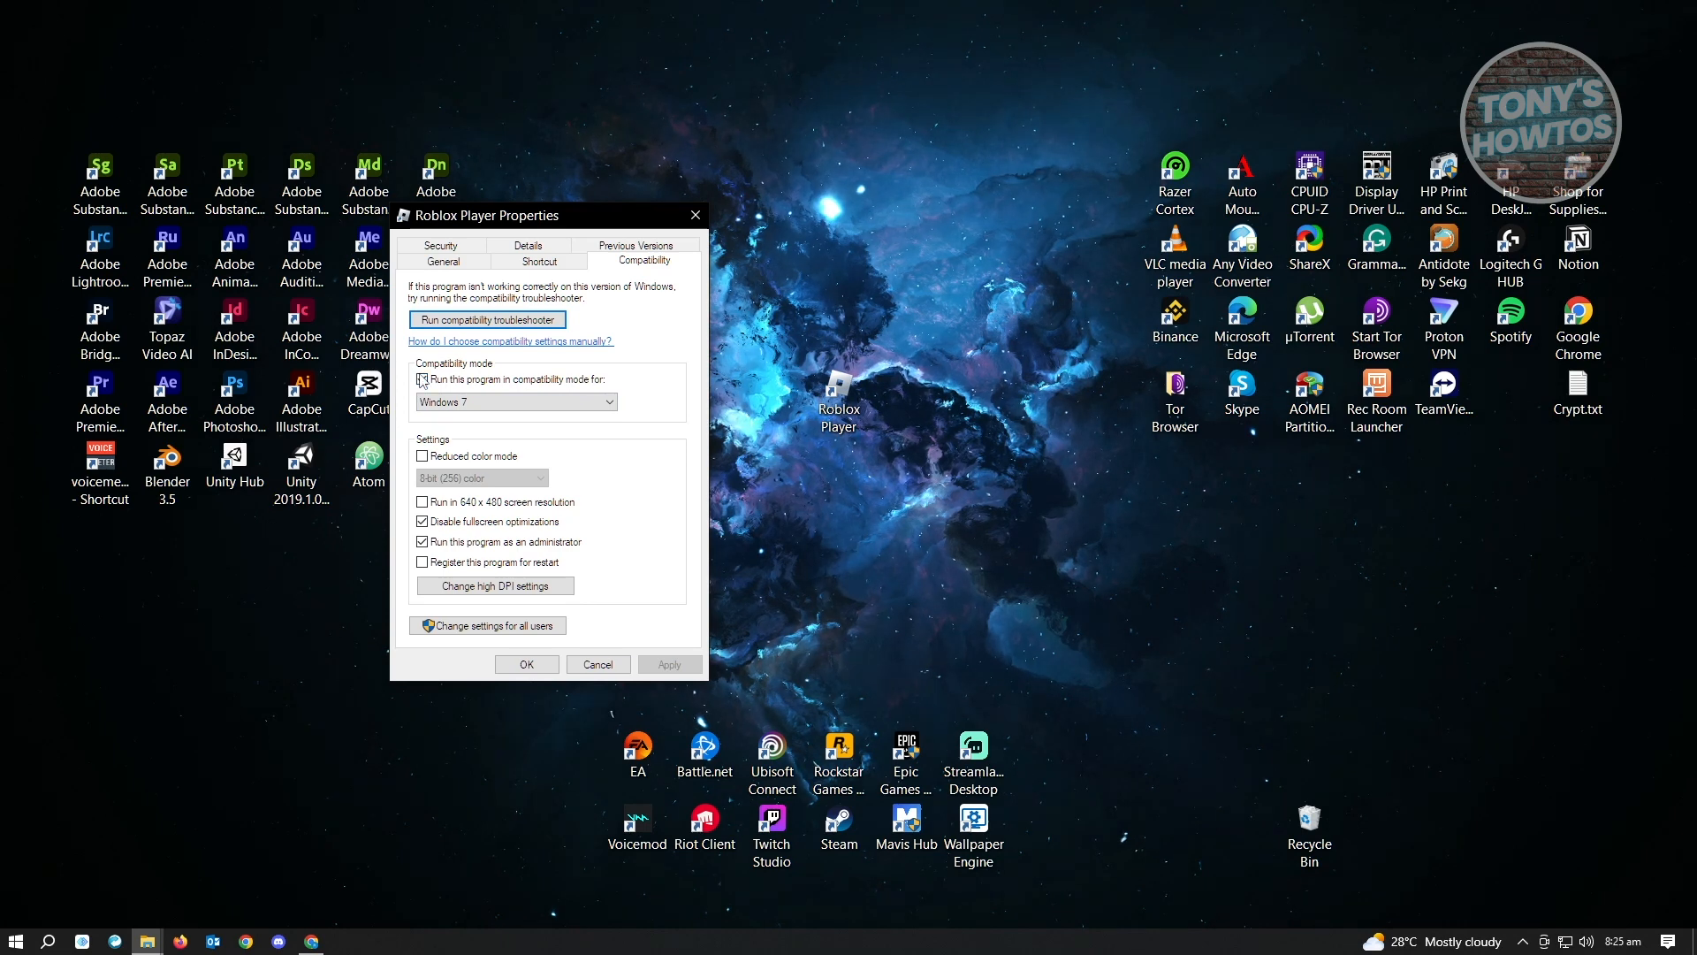
pyautogui.click(422, 379)
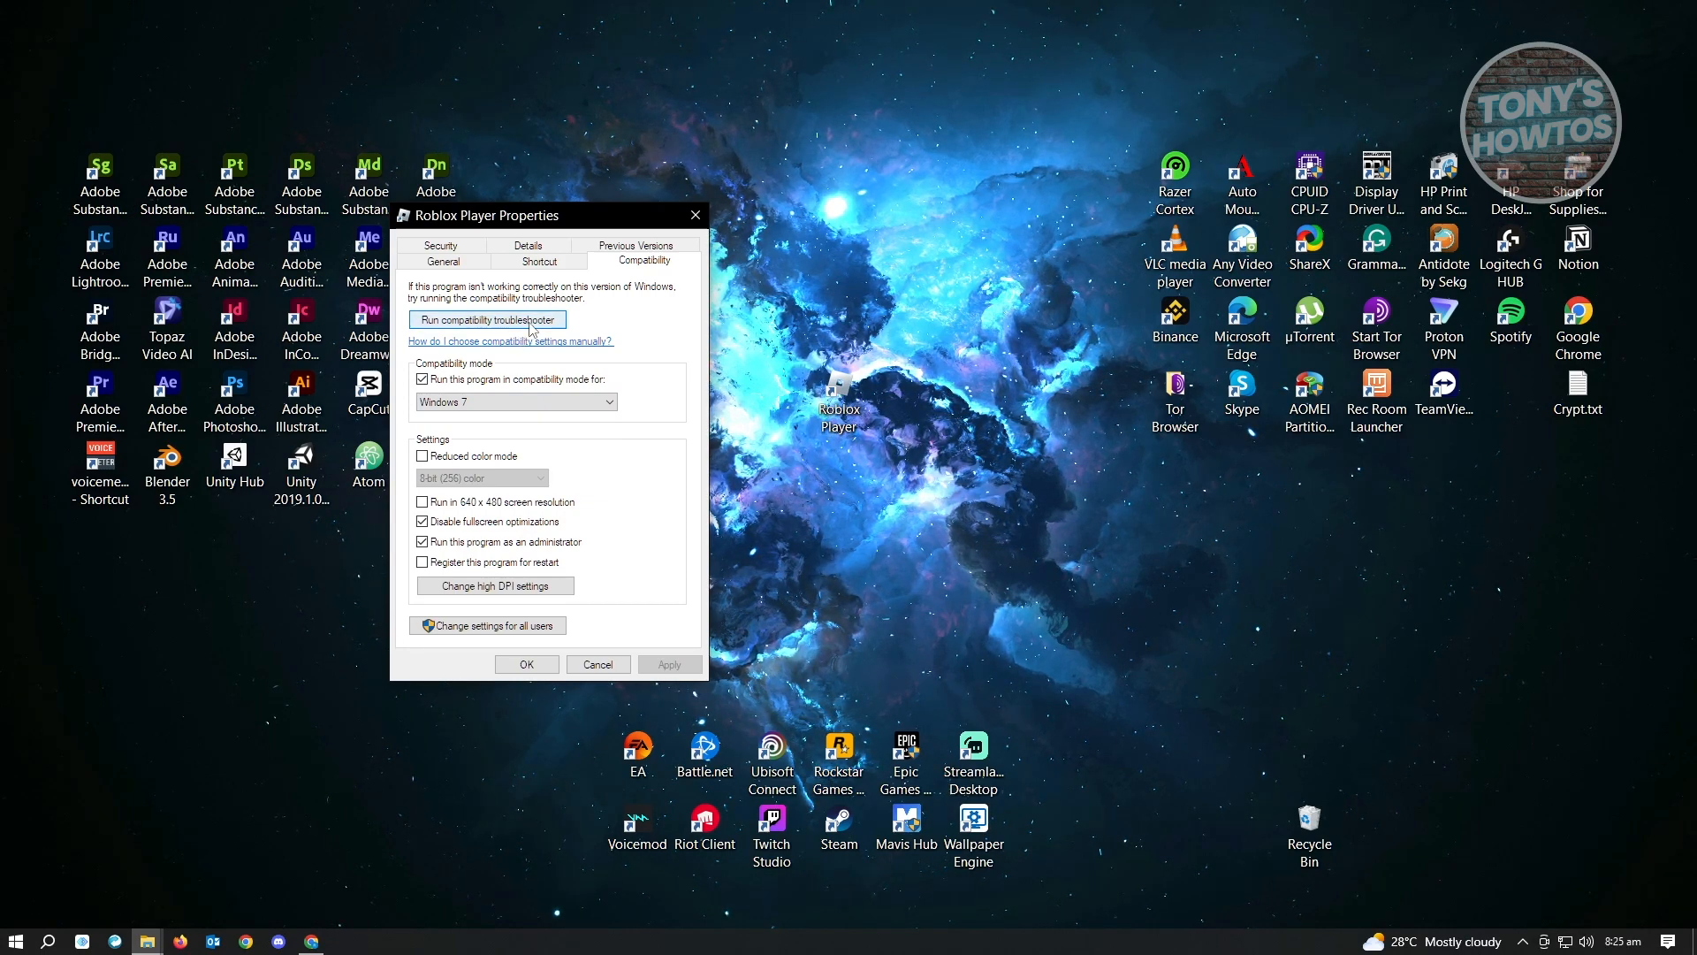
# Run the compatibility troubleshooter, test Roblox, and close it once it reports Fixed.
pyautogui.click(486, 319)
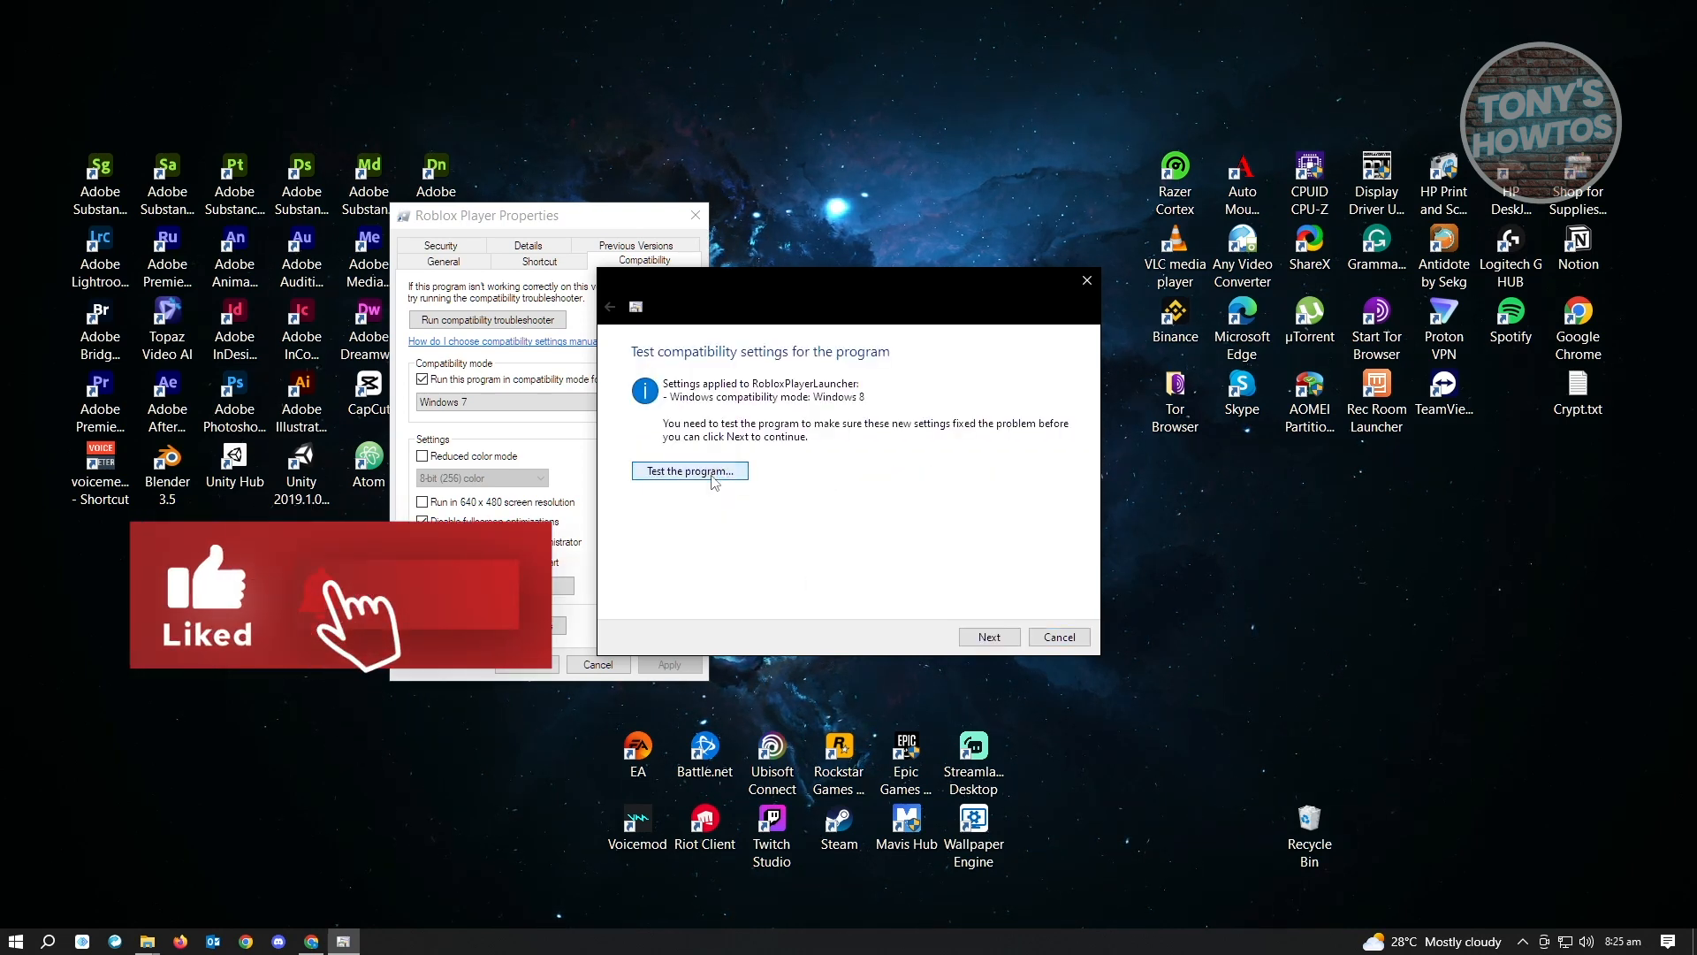
pyautogui.click(688, 470)
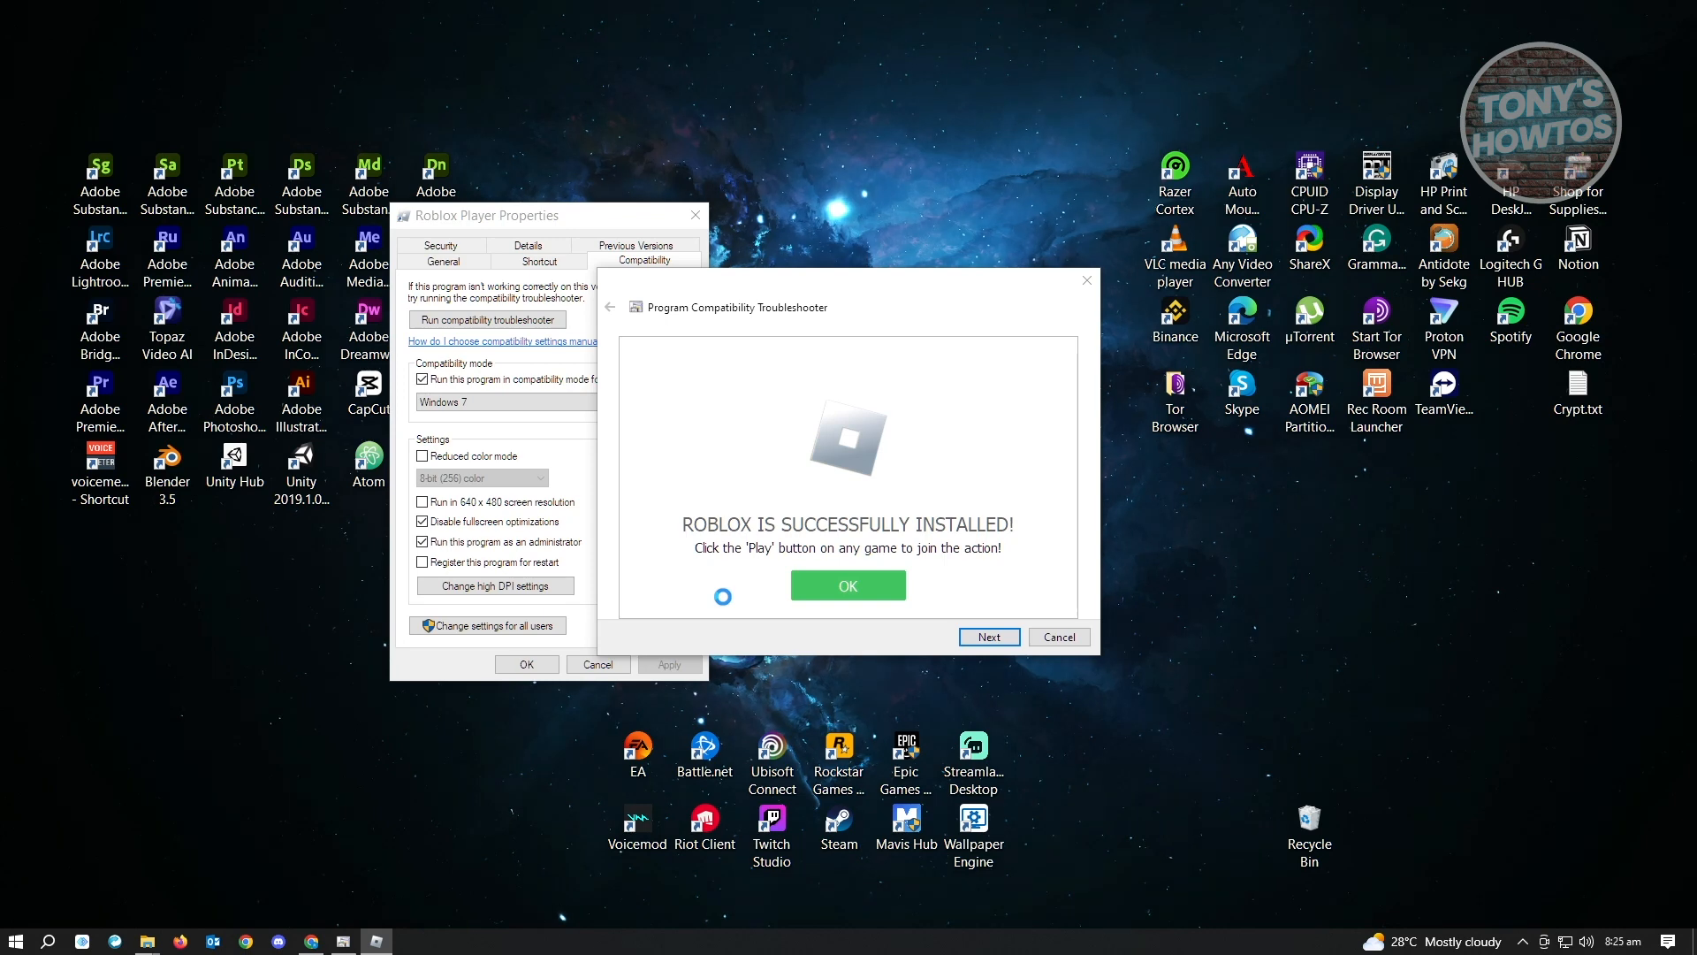
pyautogui.click(848, 584)
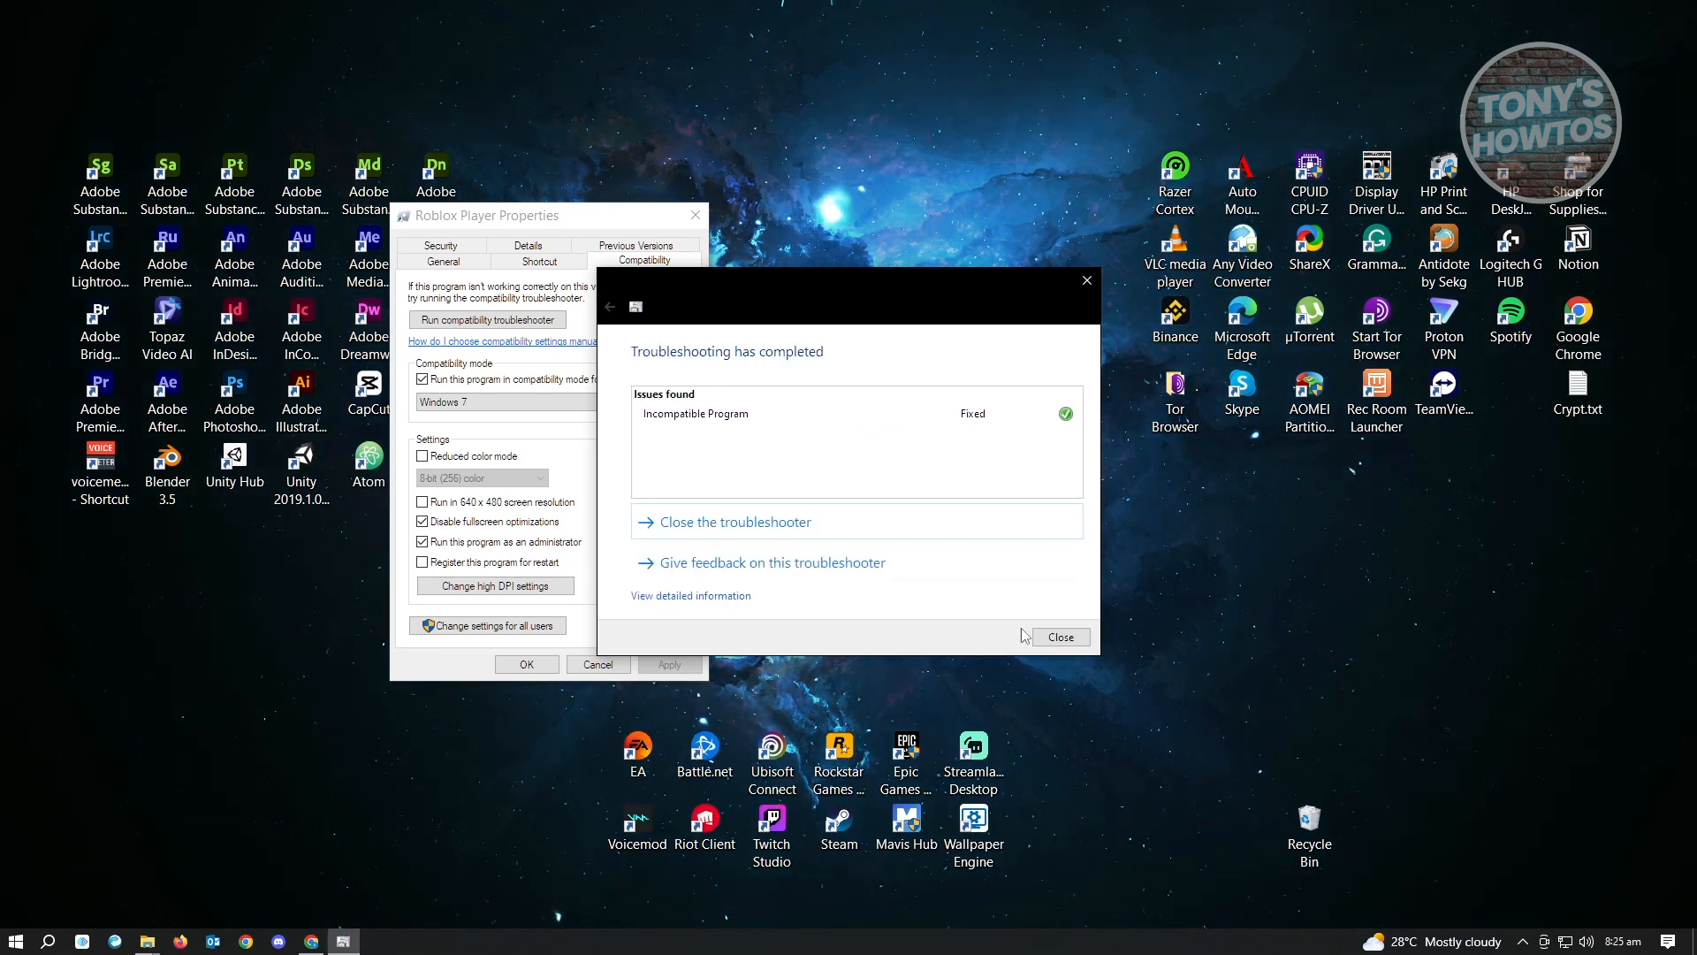
pyautogui.click(1060, 637)
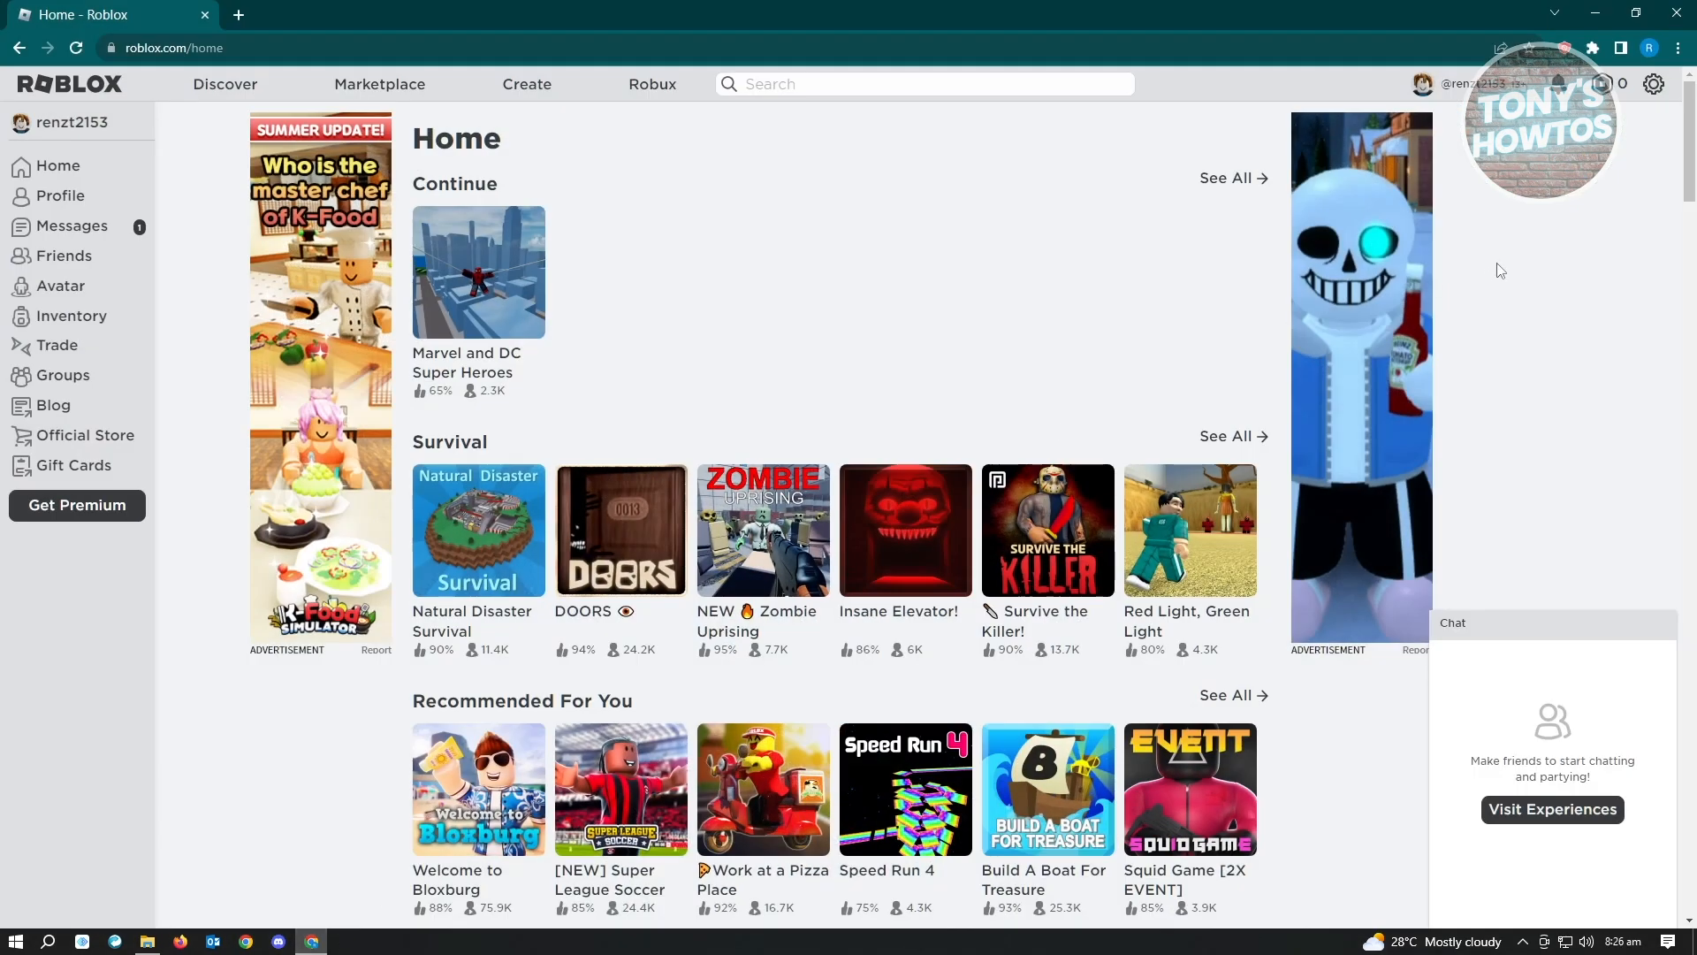
pyautogui.moveTo(1684, 48)
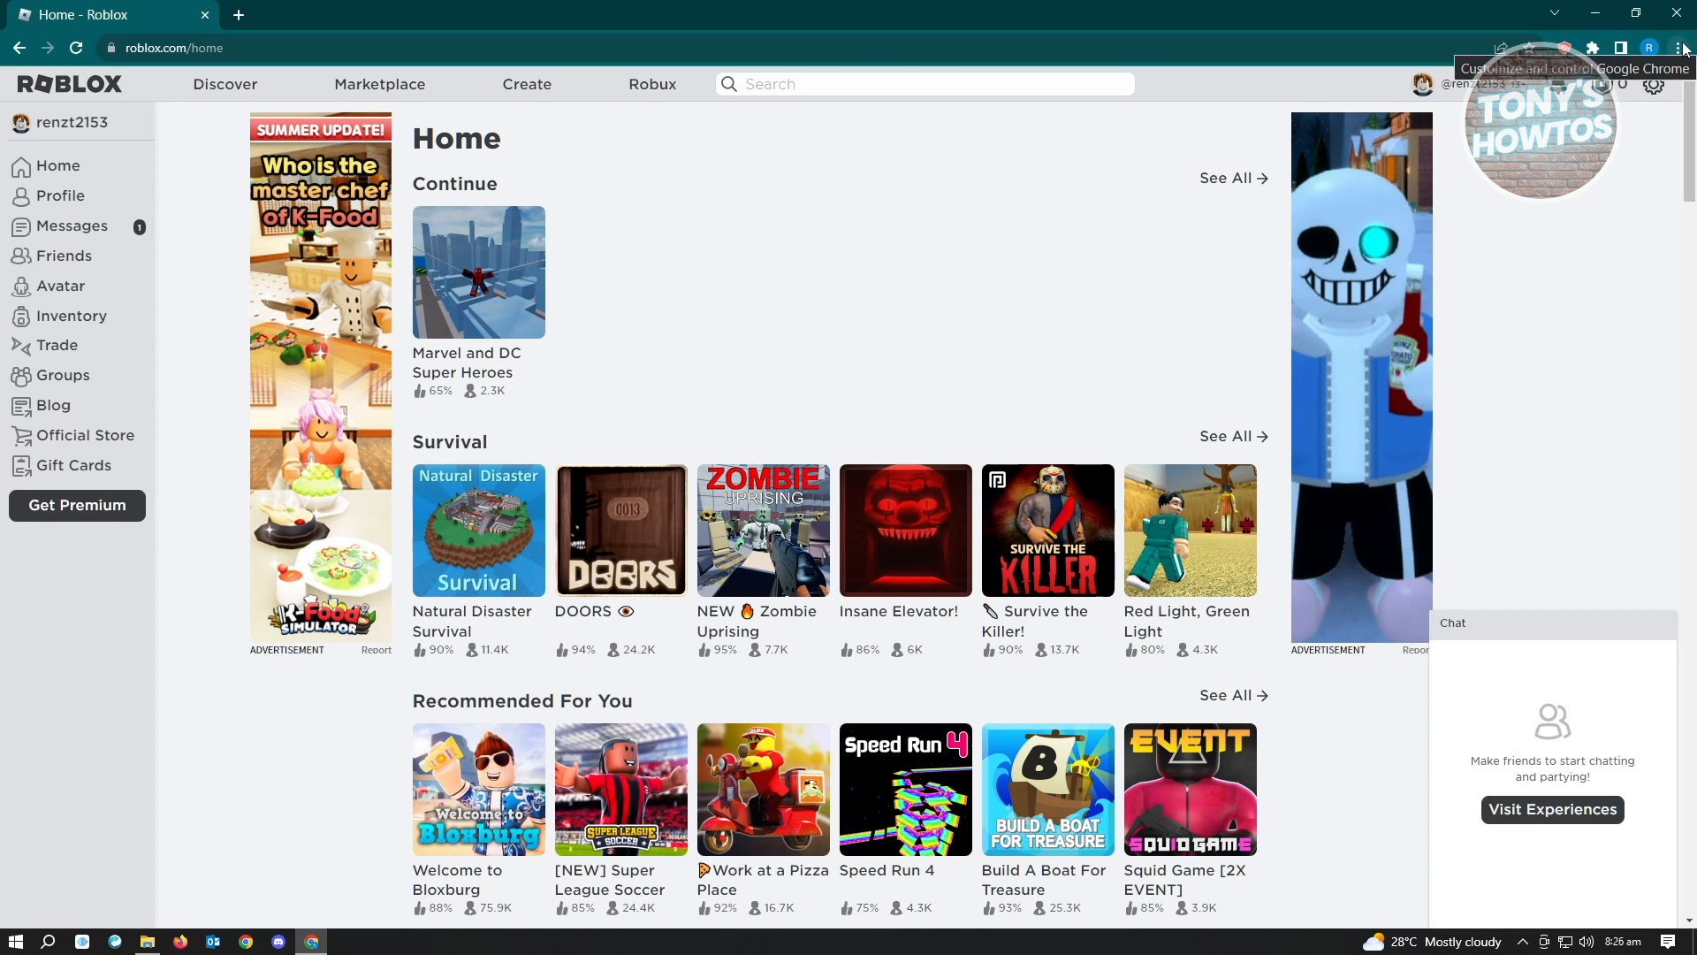
# Go from Chrome's three-dot menu to Settings, Privacy and security.
pyautogui.click(1678, 48)
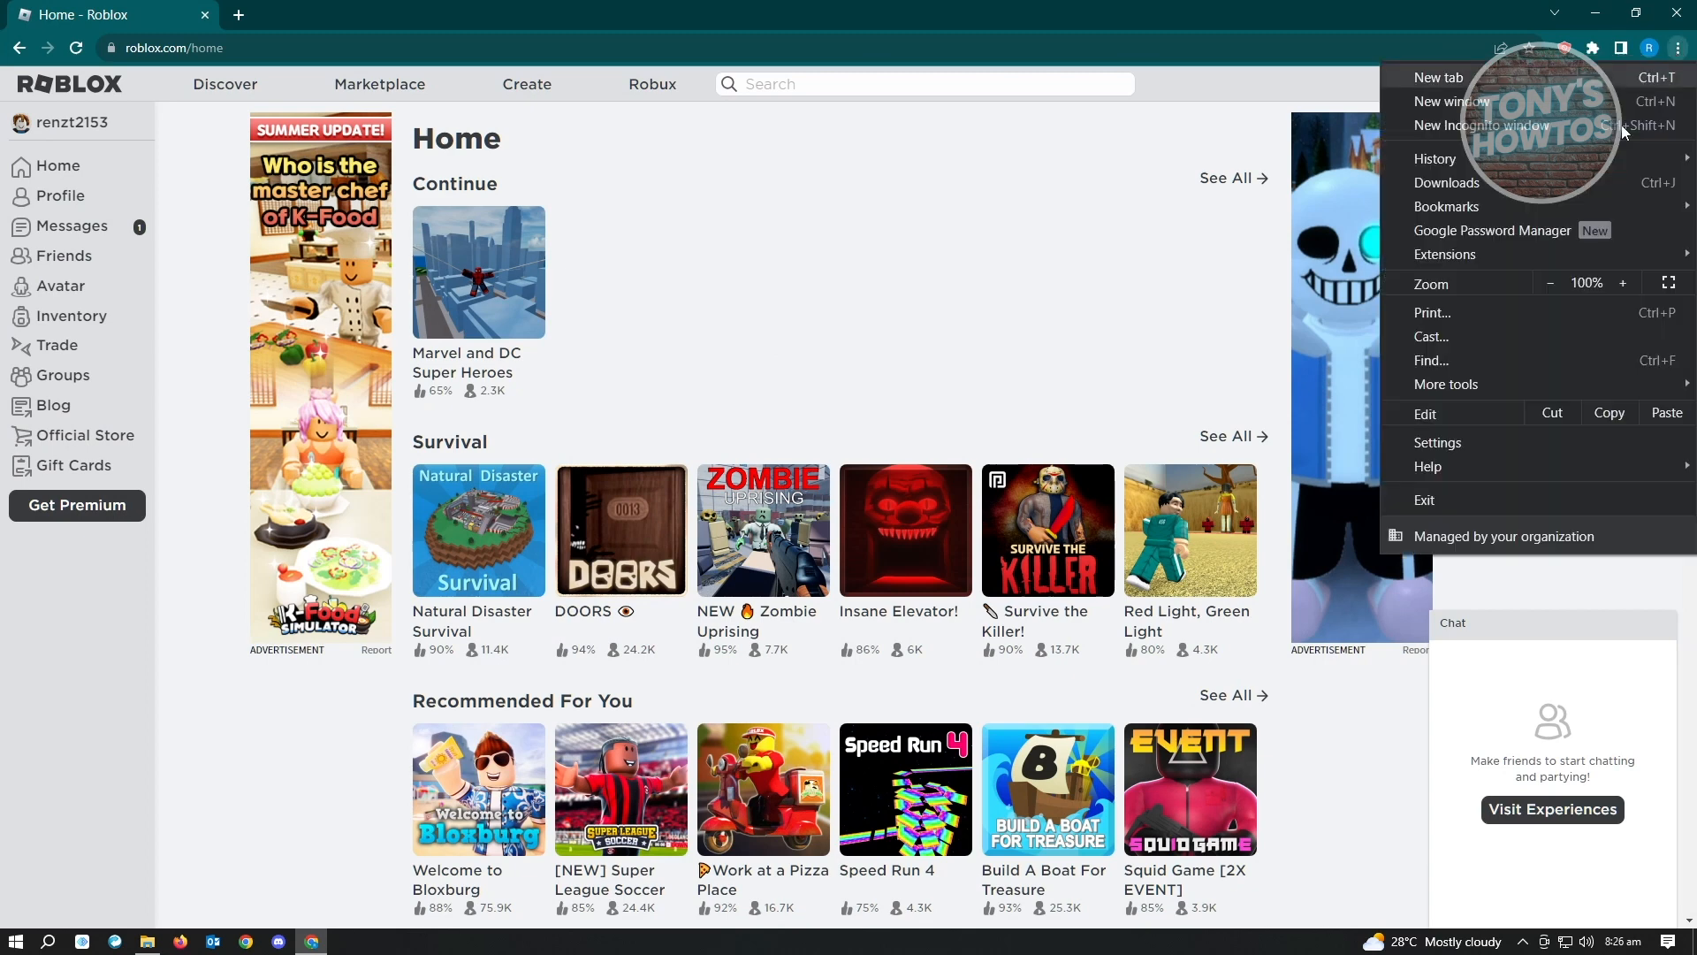
pyautogui.click(1437, 442)
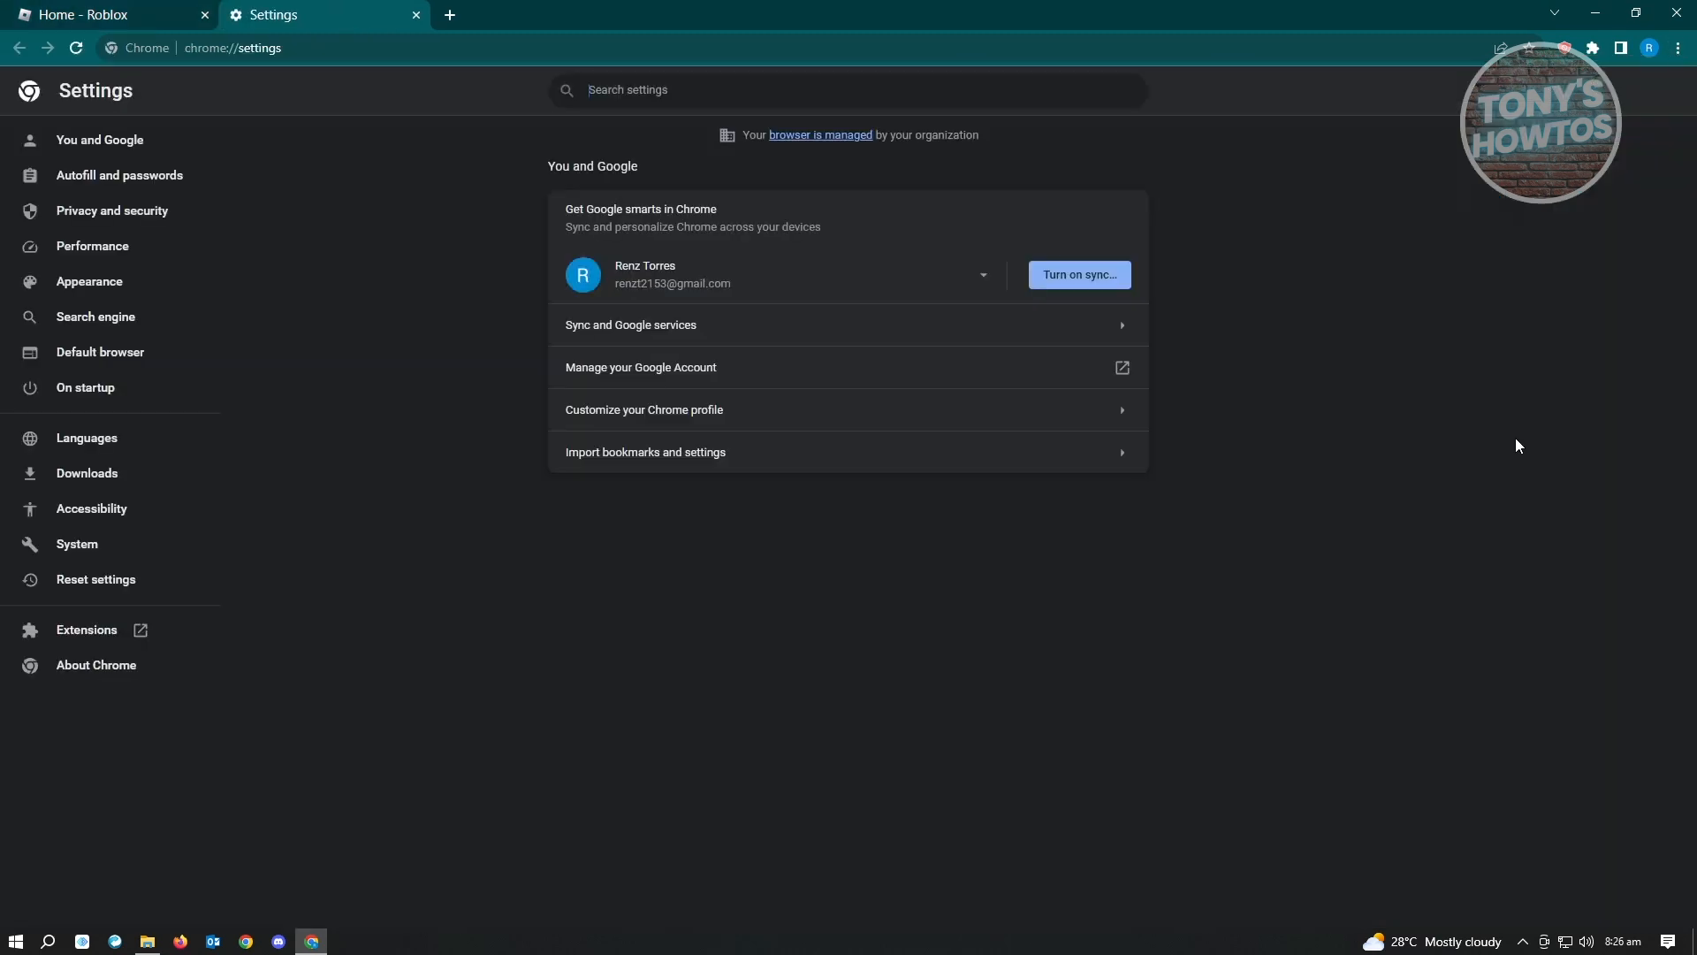
pyautogui.moveTo(237, 240)
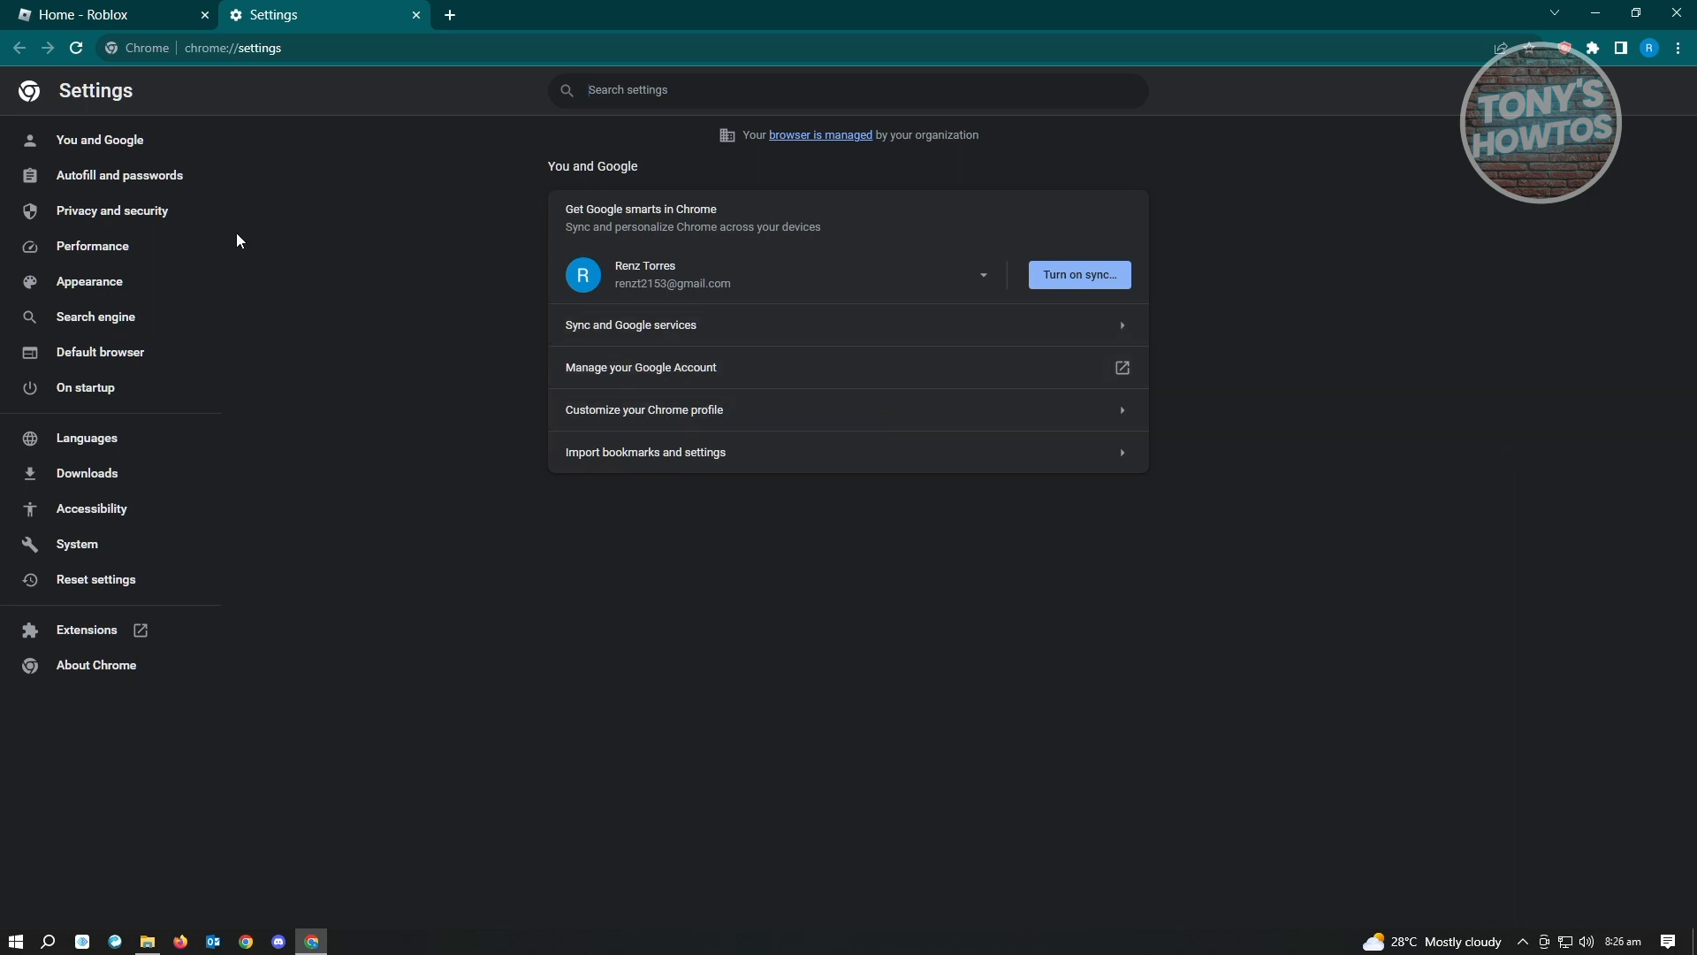
pyautogui.click(111, 211)
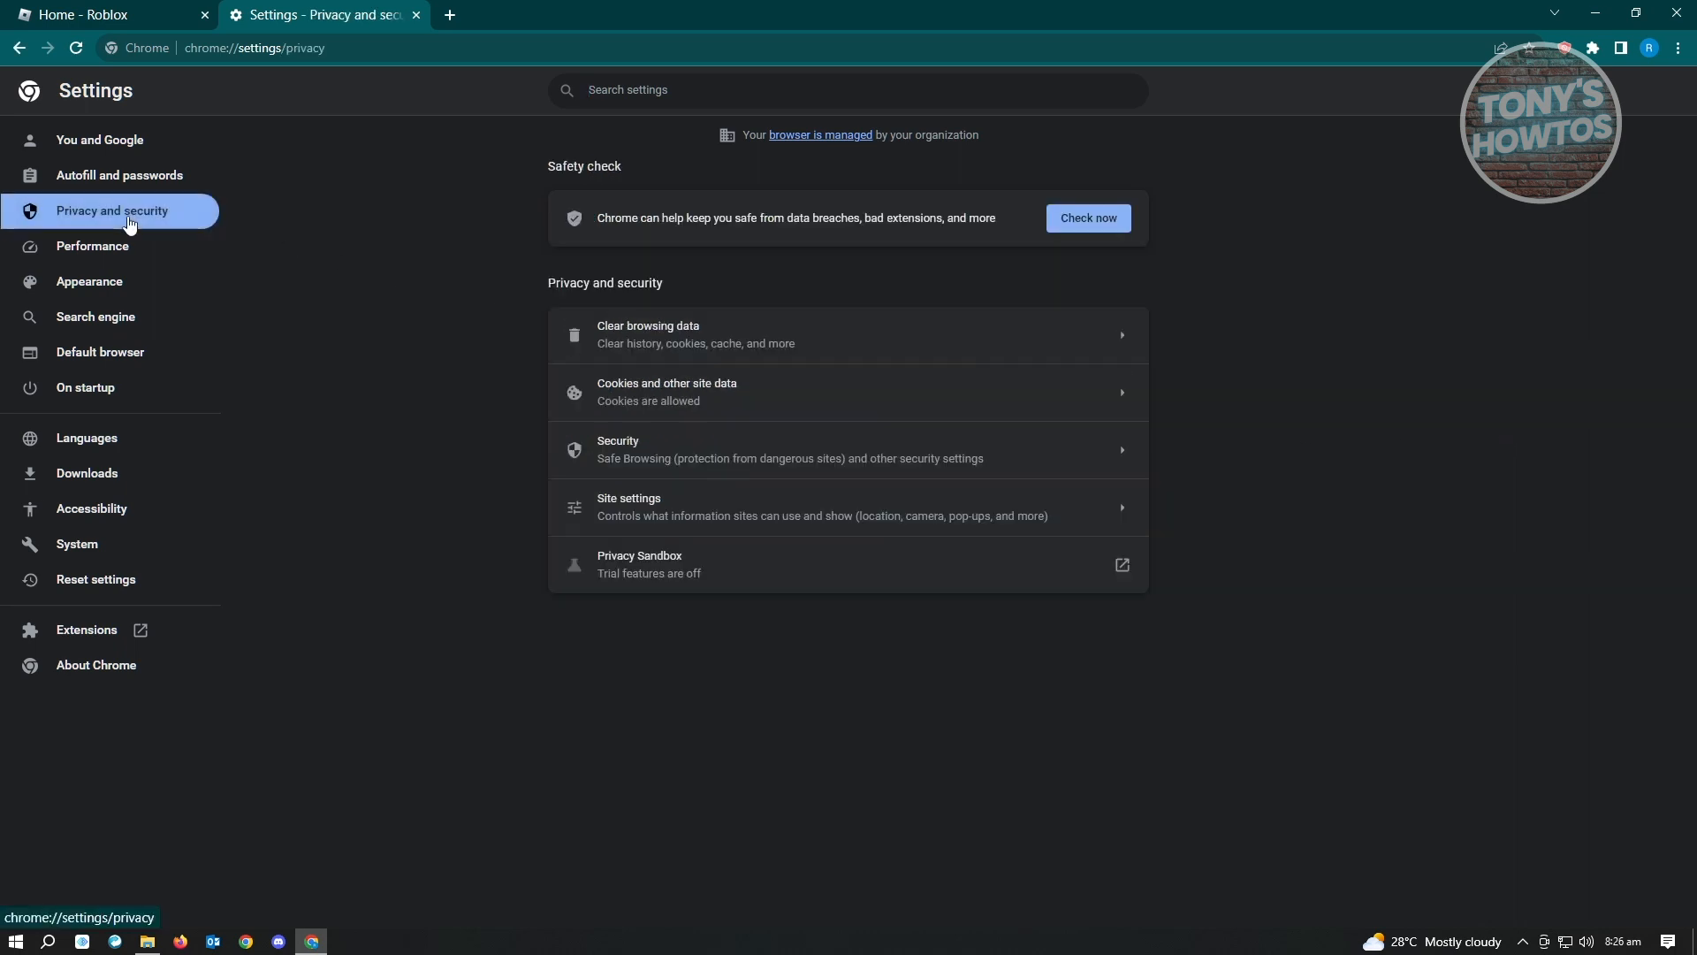
pyautogui.moveTo(400, 214)
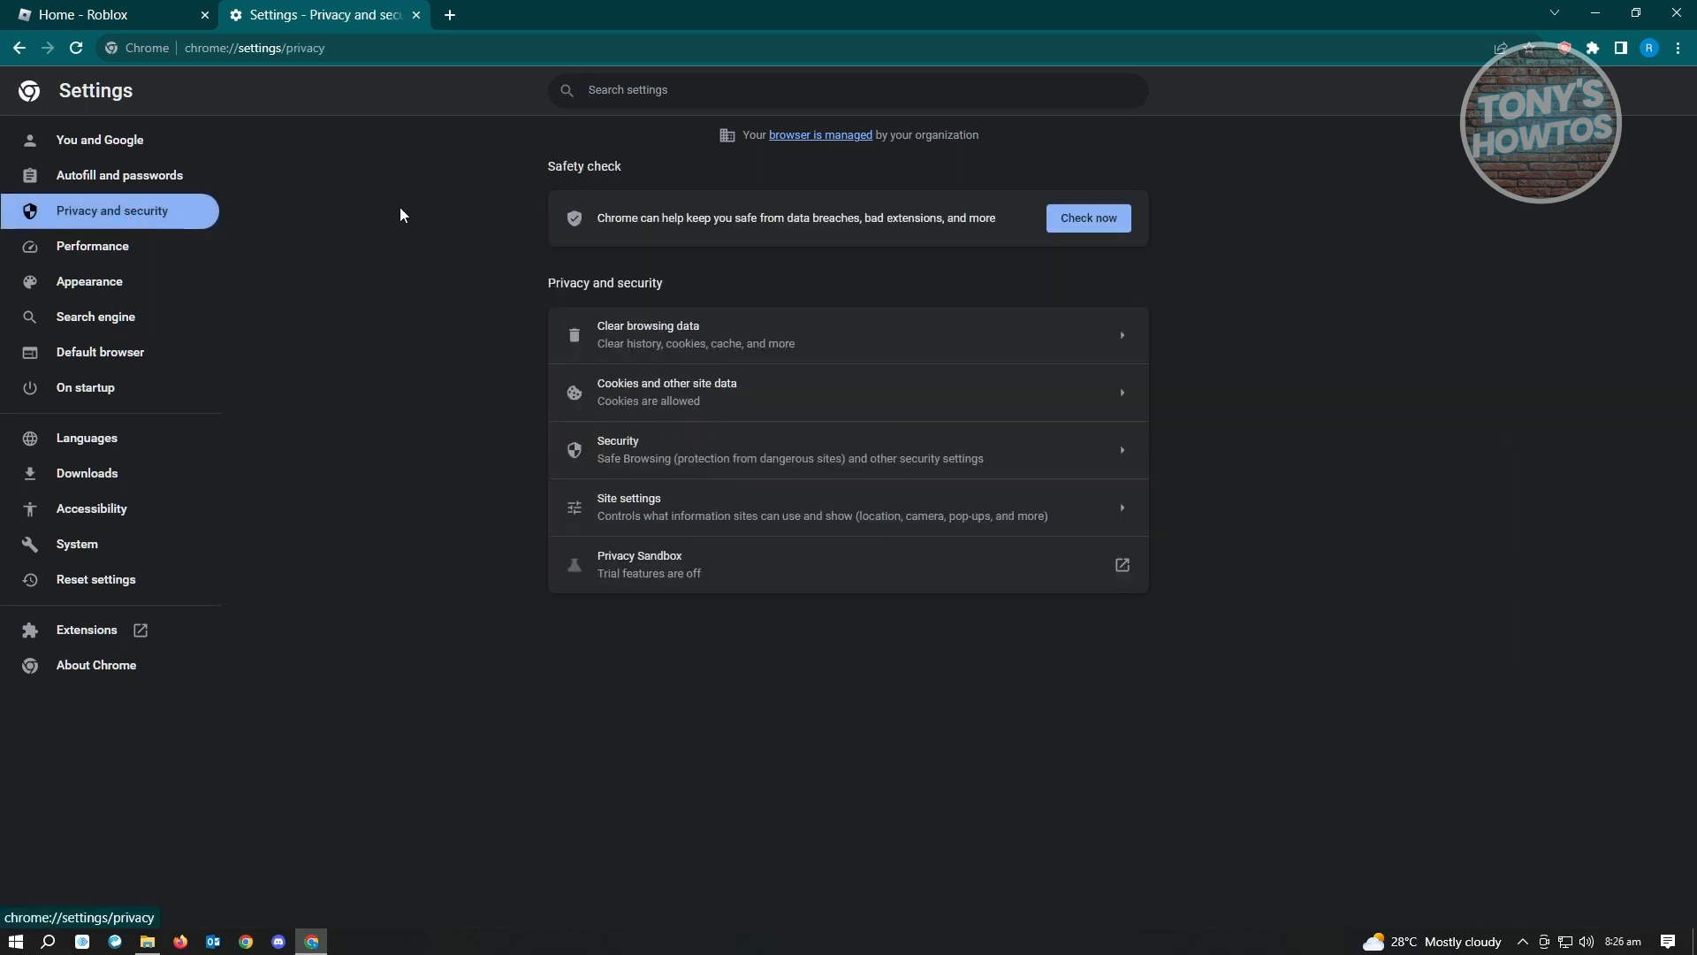
# Through Site settings and Cookies and site data, show all site data and permissions.
pyautogui.click(628, 506)
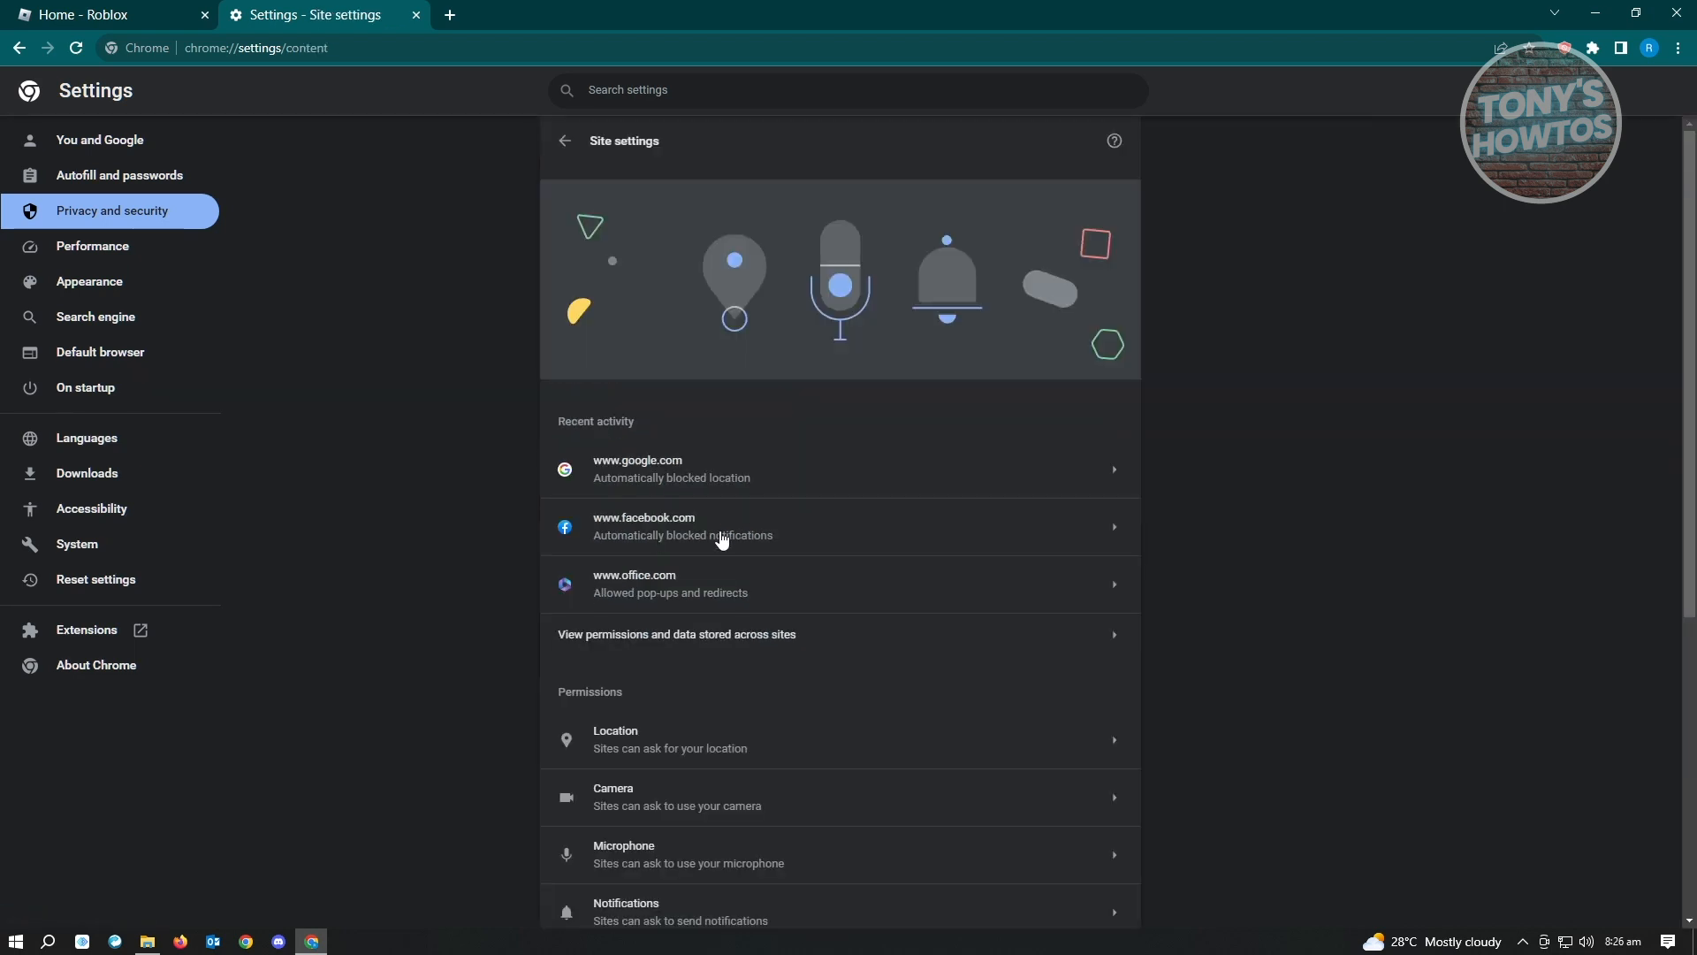
pyautogui.scroll(-3)
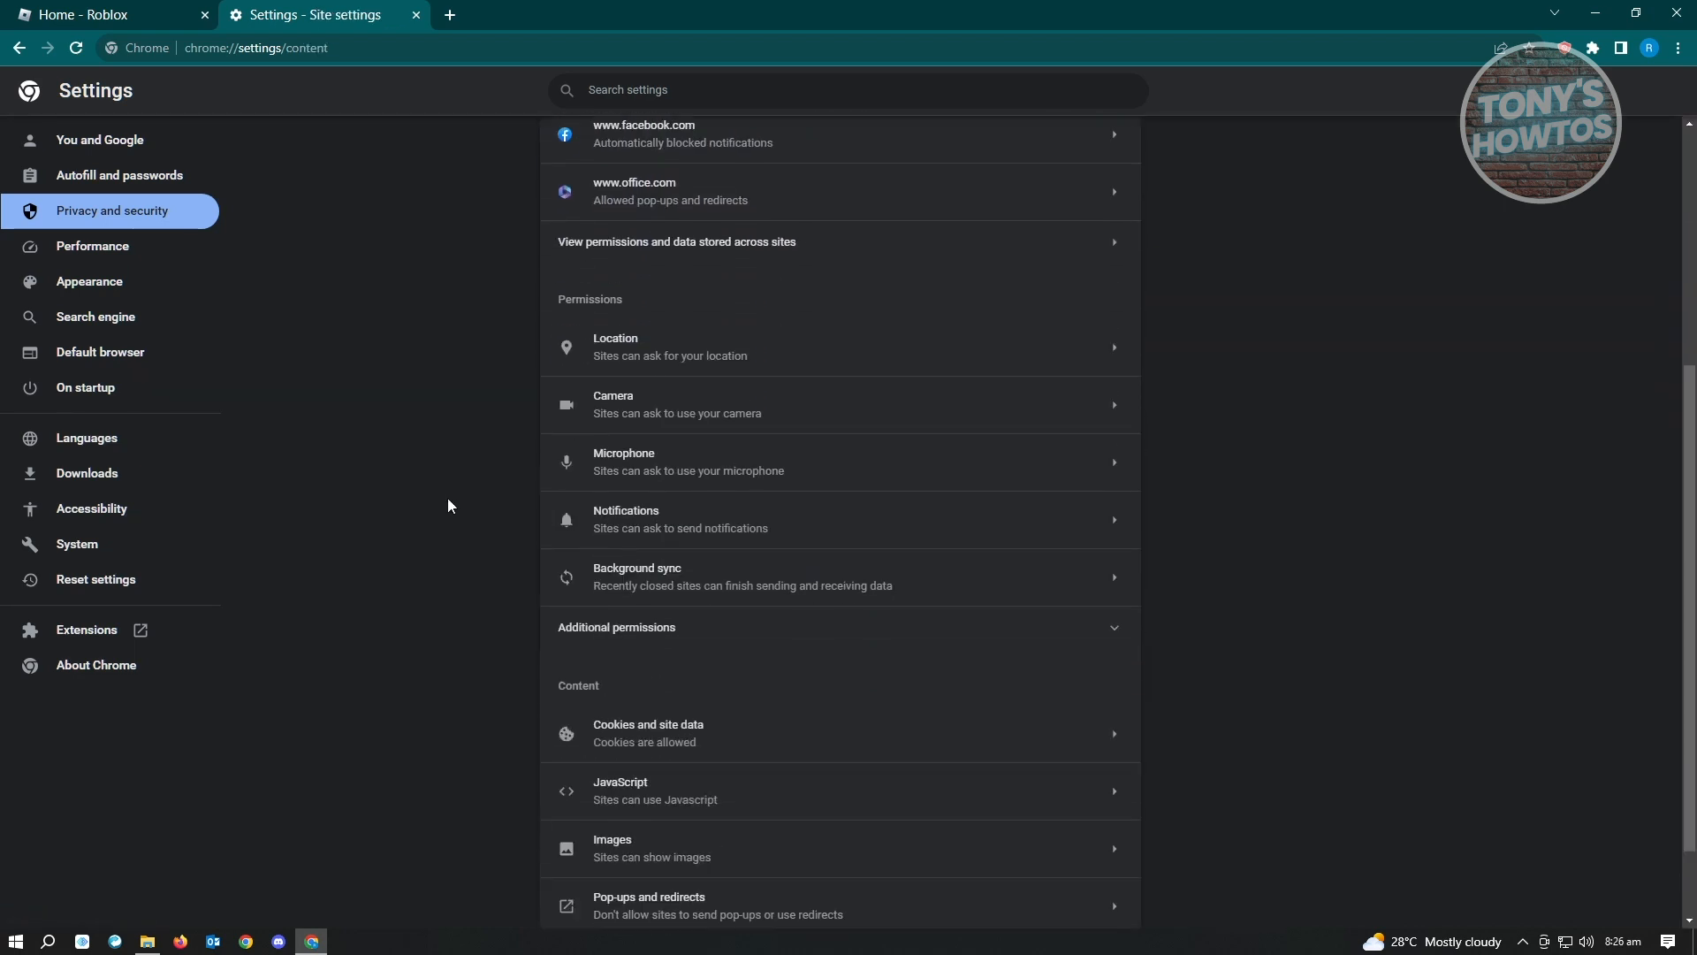
pyautogui.scroll(-3)
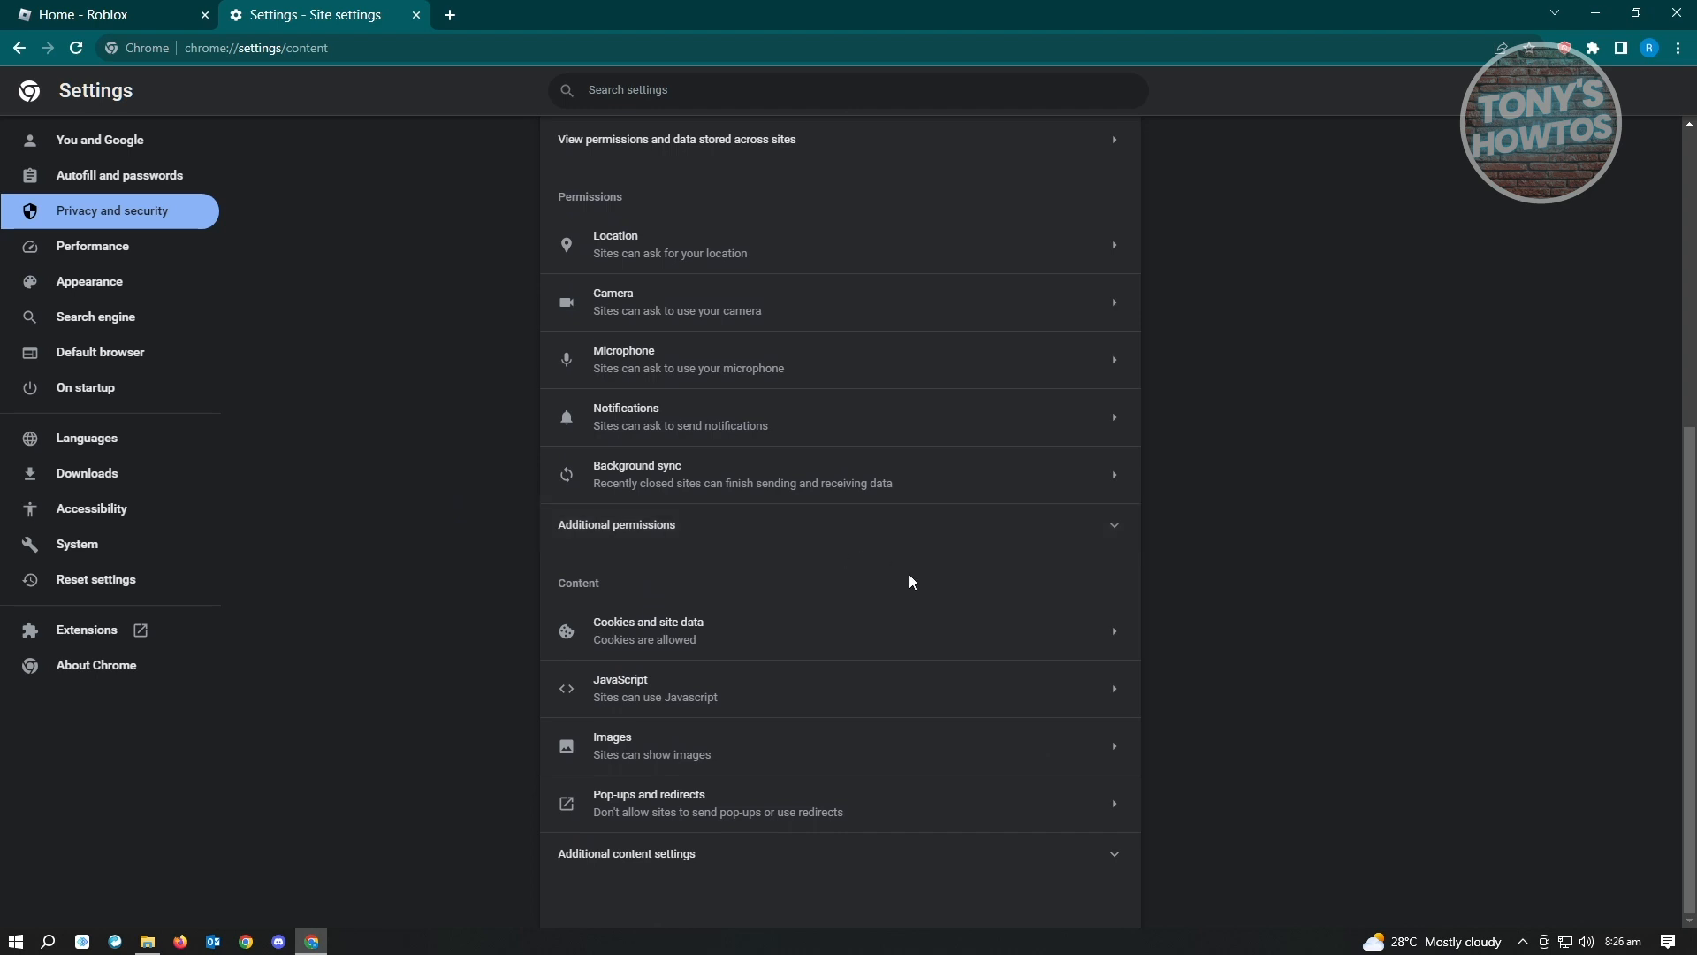
pyautogui.moveTo(806, 647)
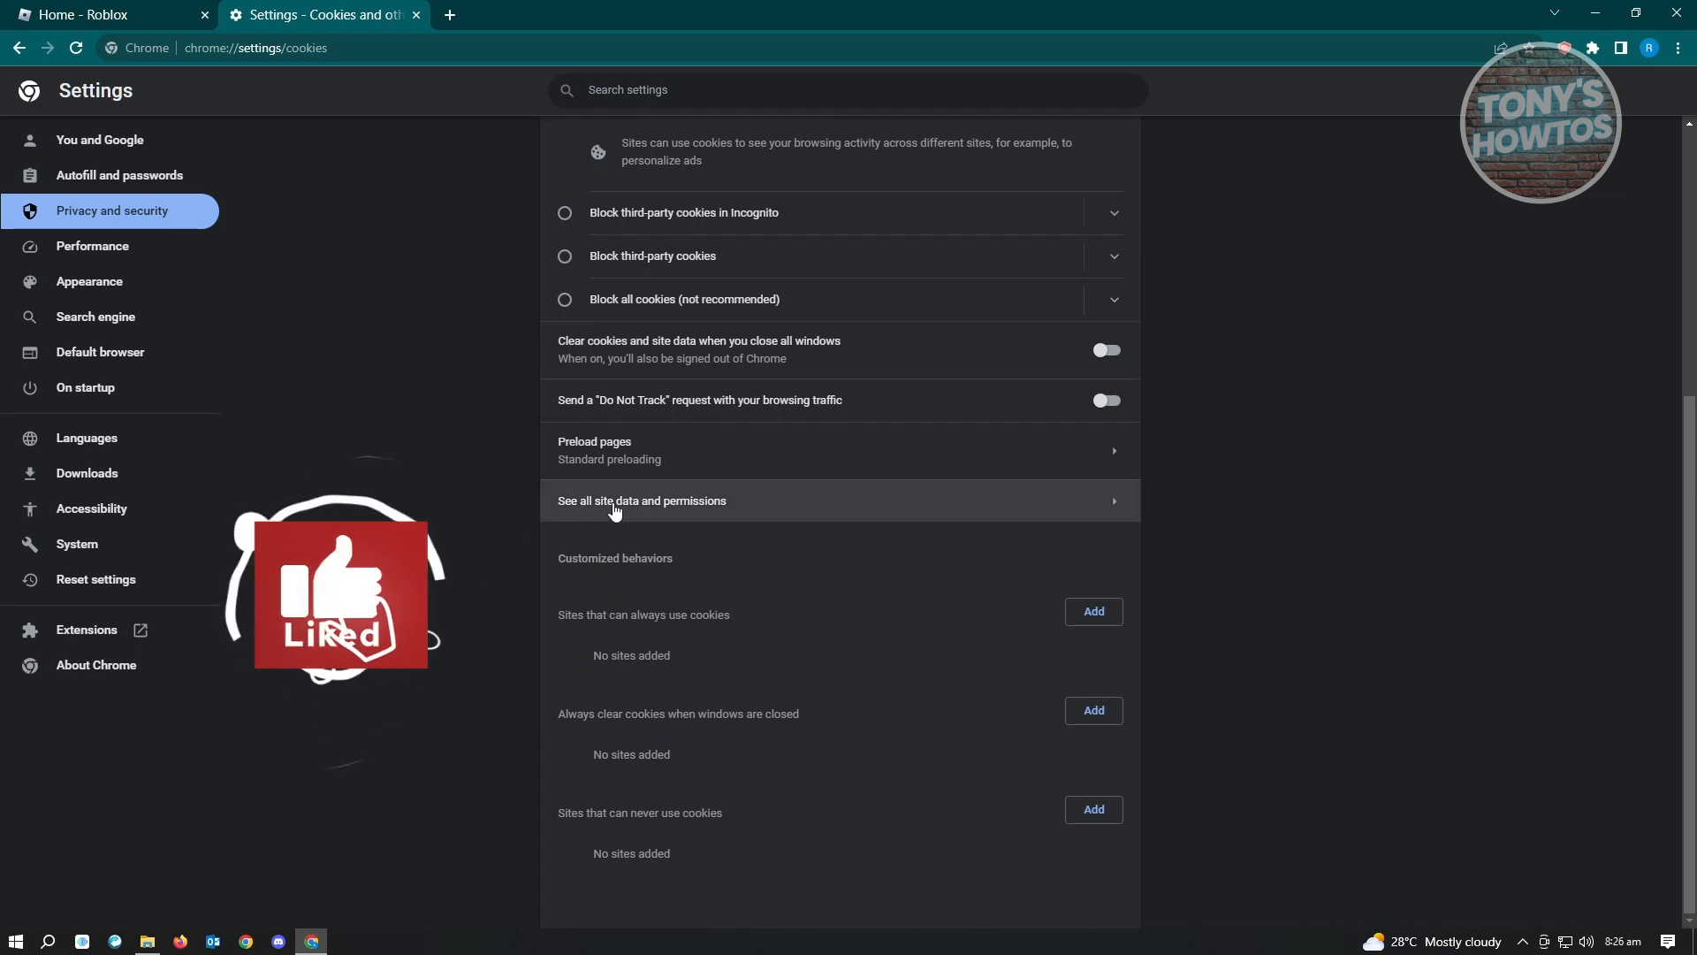
pyautogui.click(641, 500)
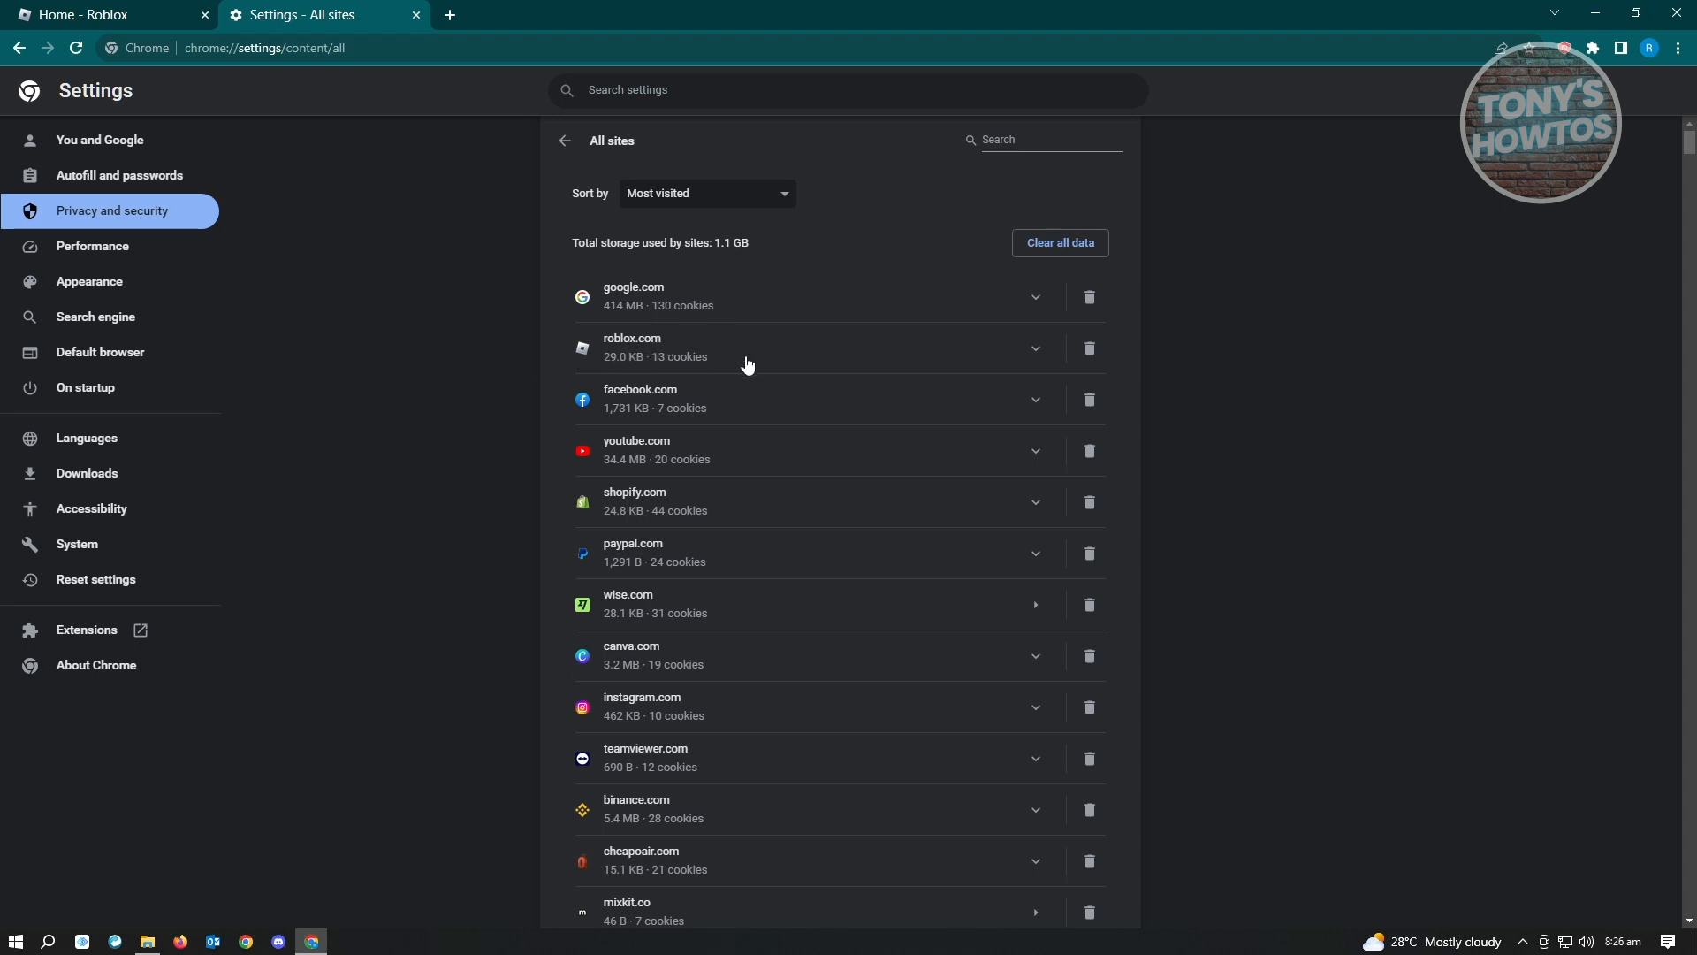
pyautogui.moveTo(1089, 347)
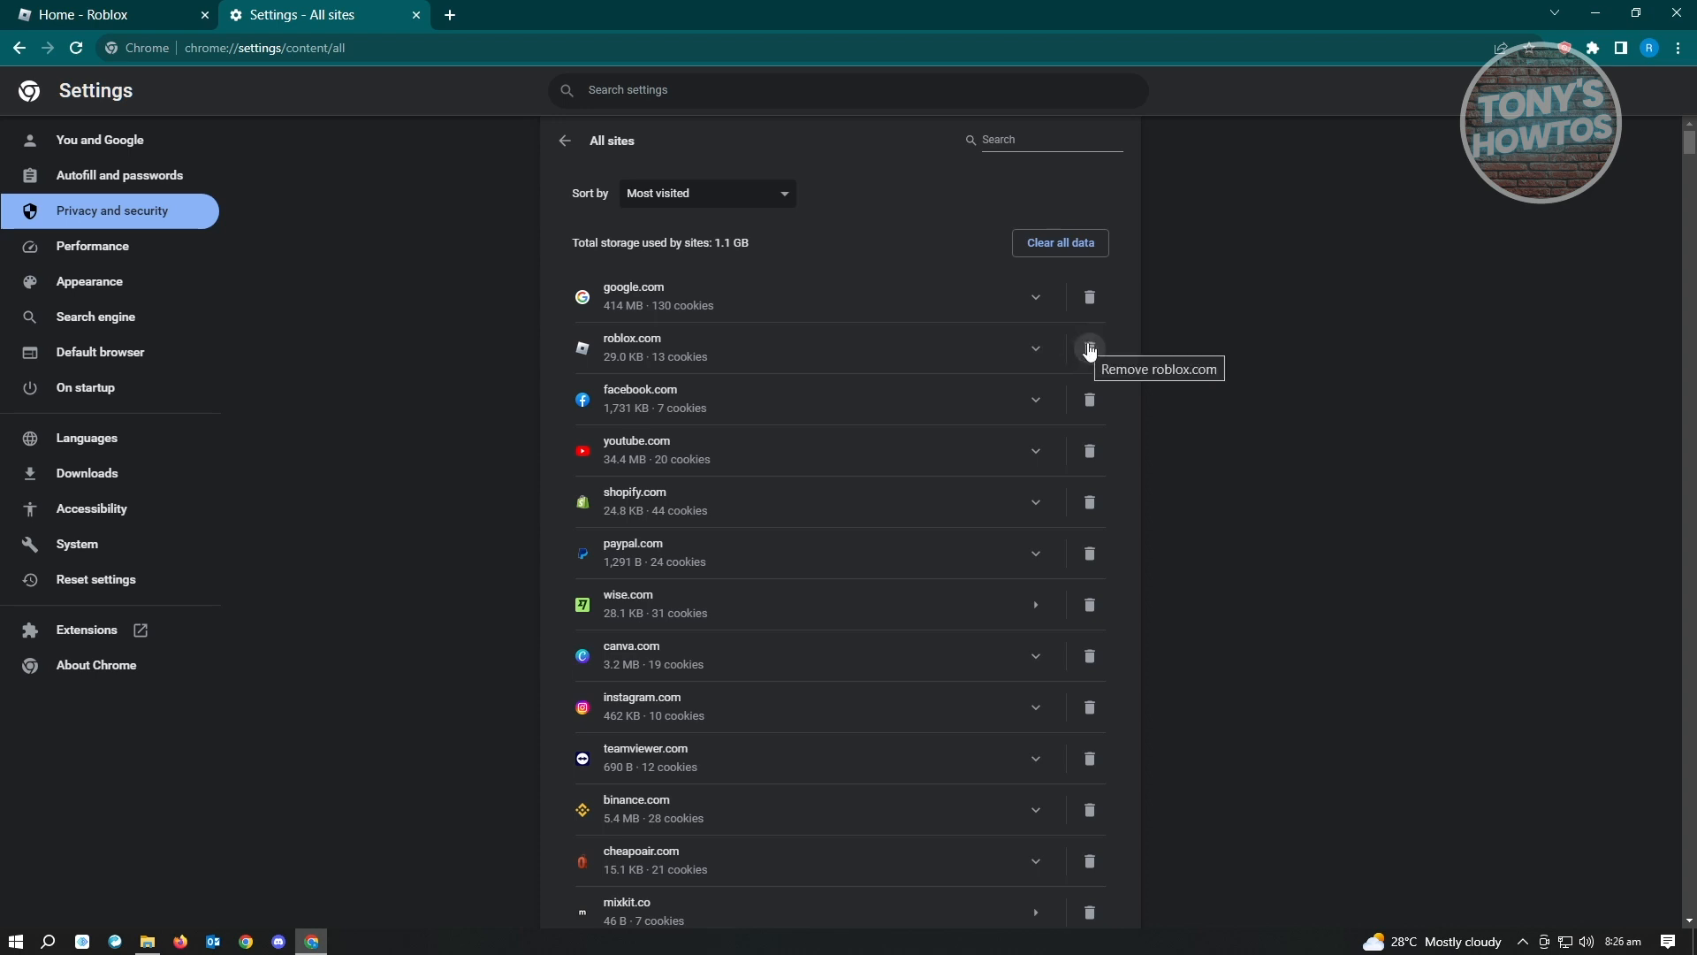
# Delete roblox.com's stored data and cookies from the All sites list.
pyautogui.click(1089, 348)
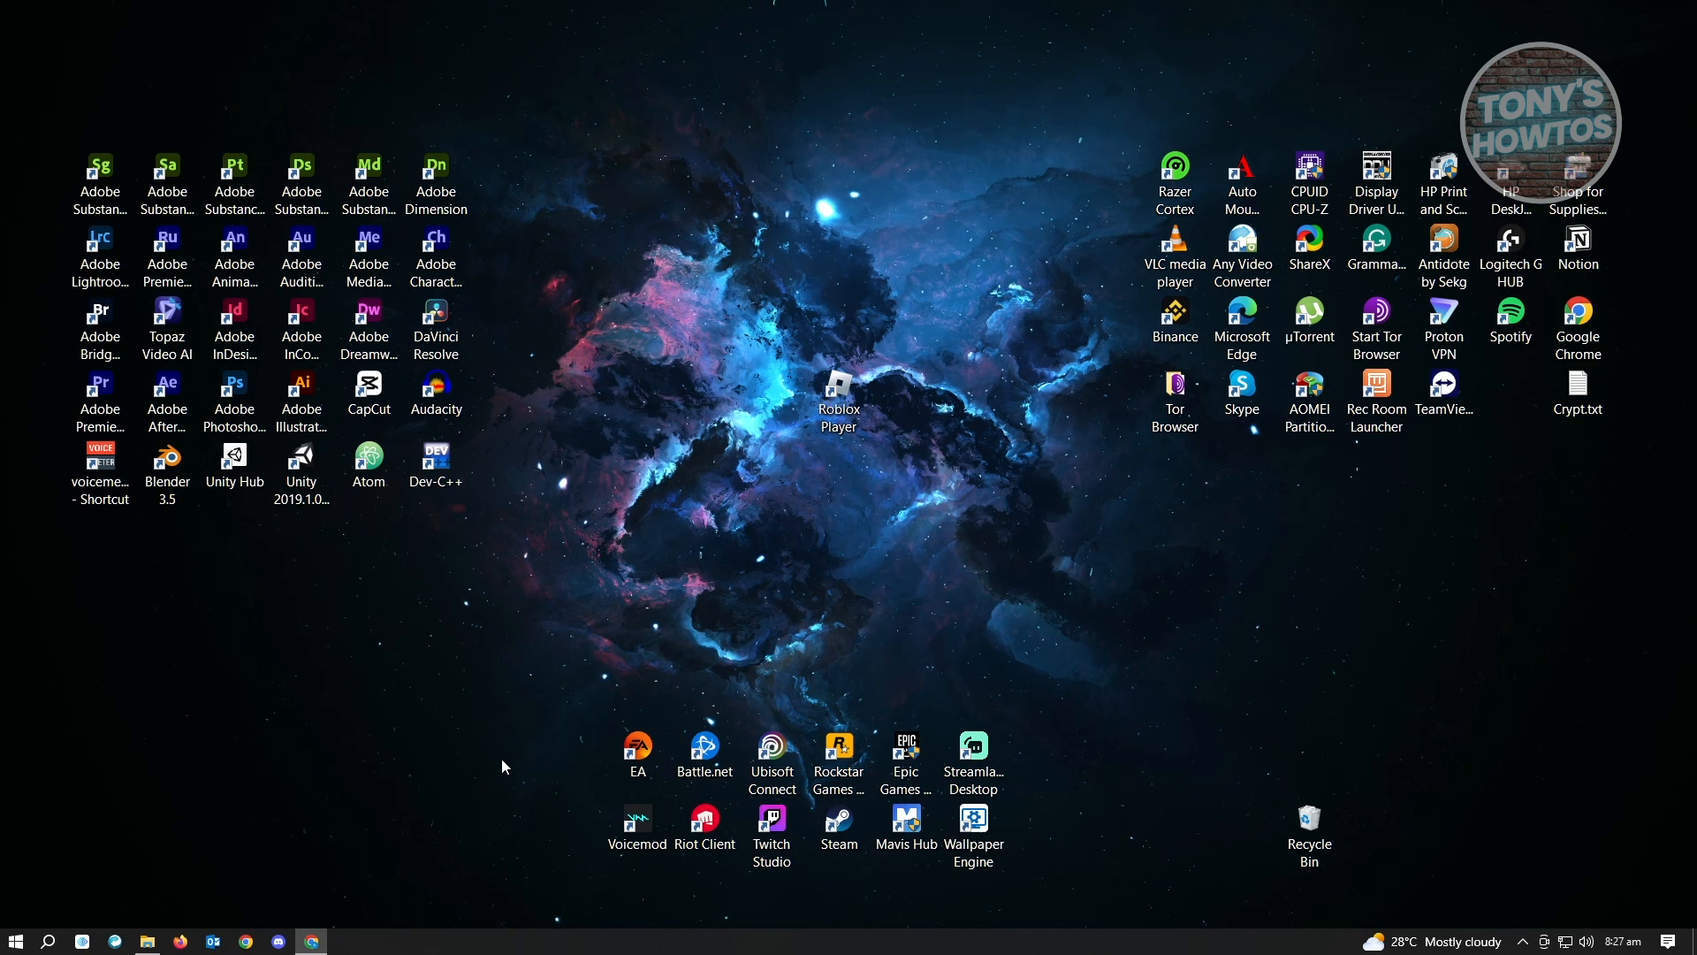
pyautogui.moveTo(105, 842)
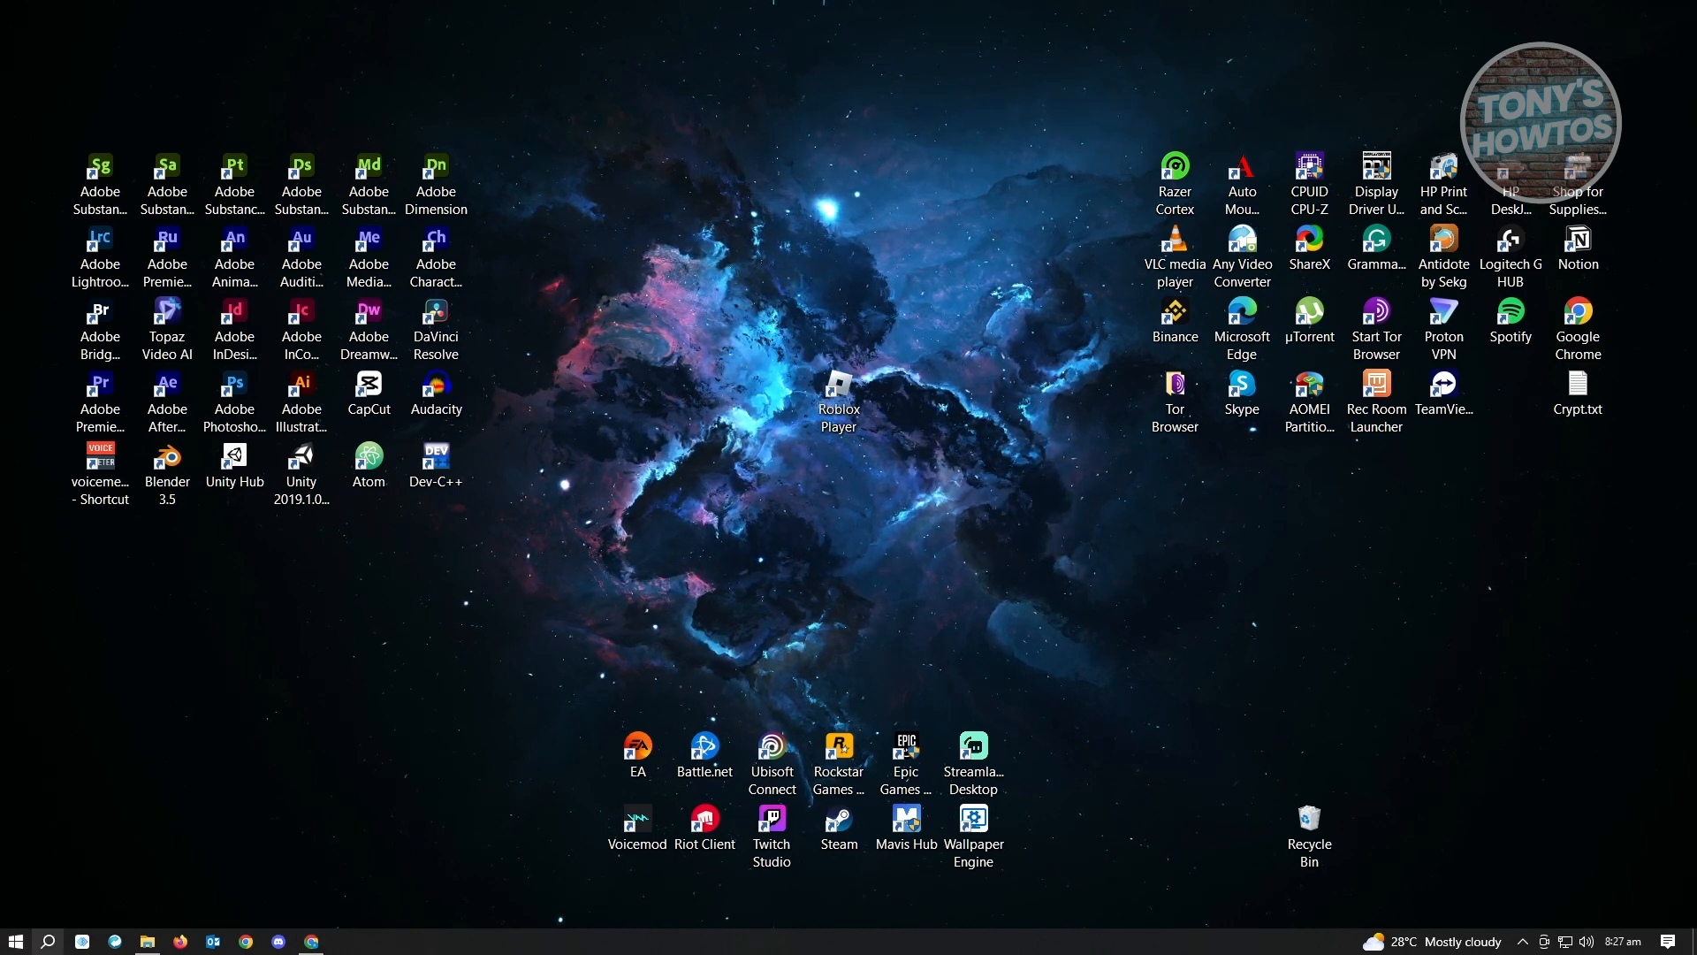
# Search for Command Prompt and launch it with Run as administrator.
pyautogui.click(47, 941)
pyautogui.write('command')
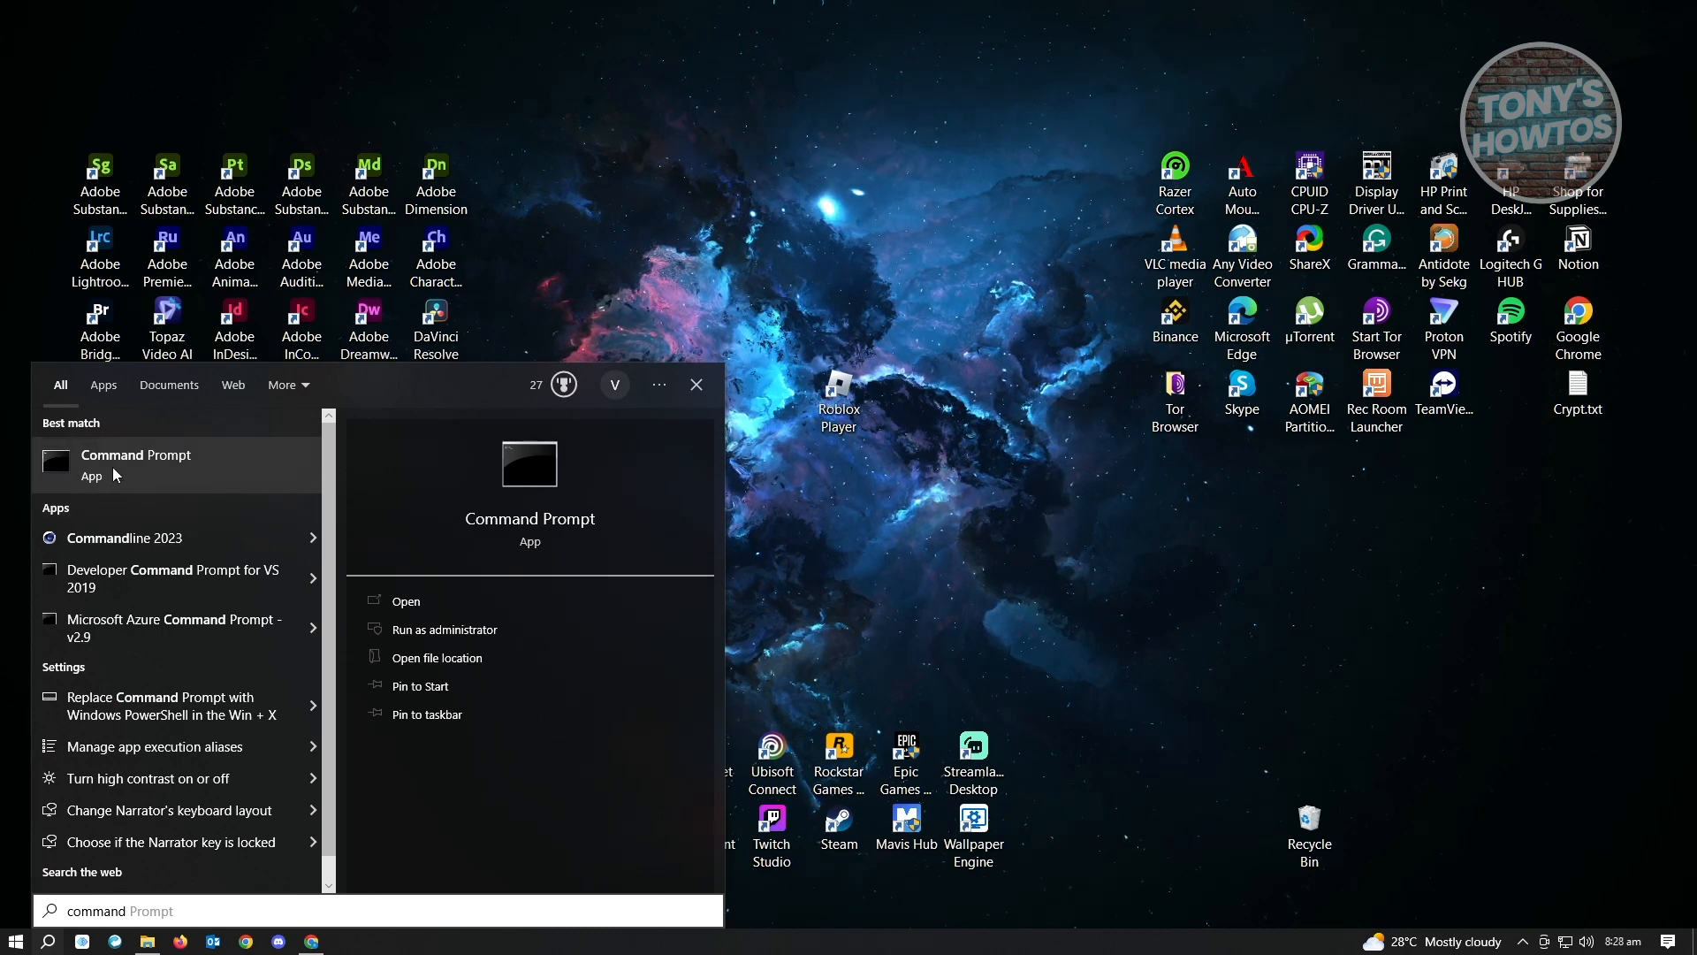
pyautogui.rightClick(135, 454)
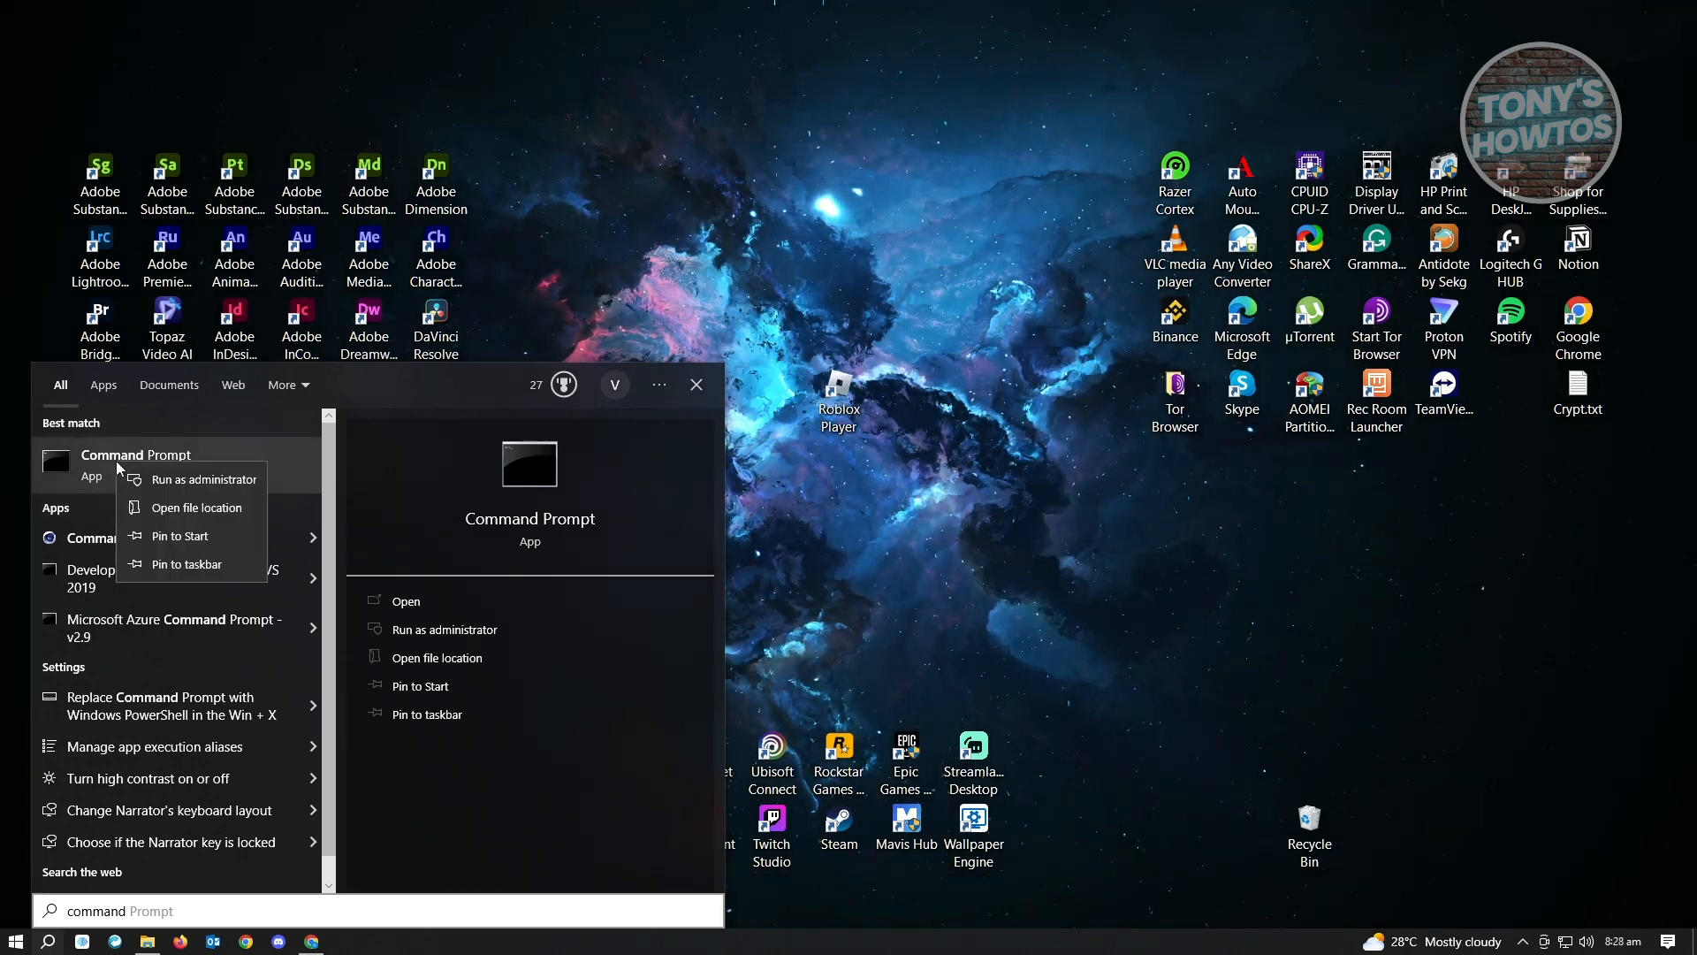
pyautogui.click(204, 478)
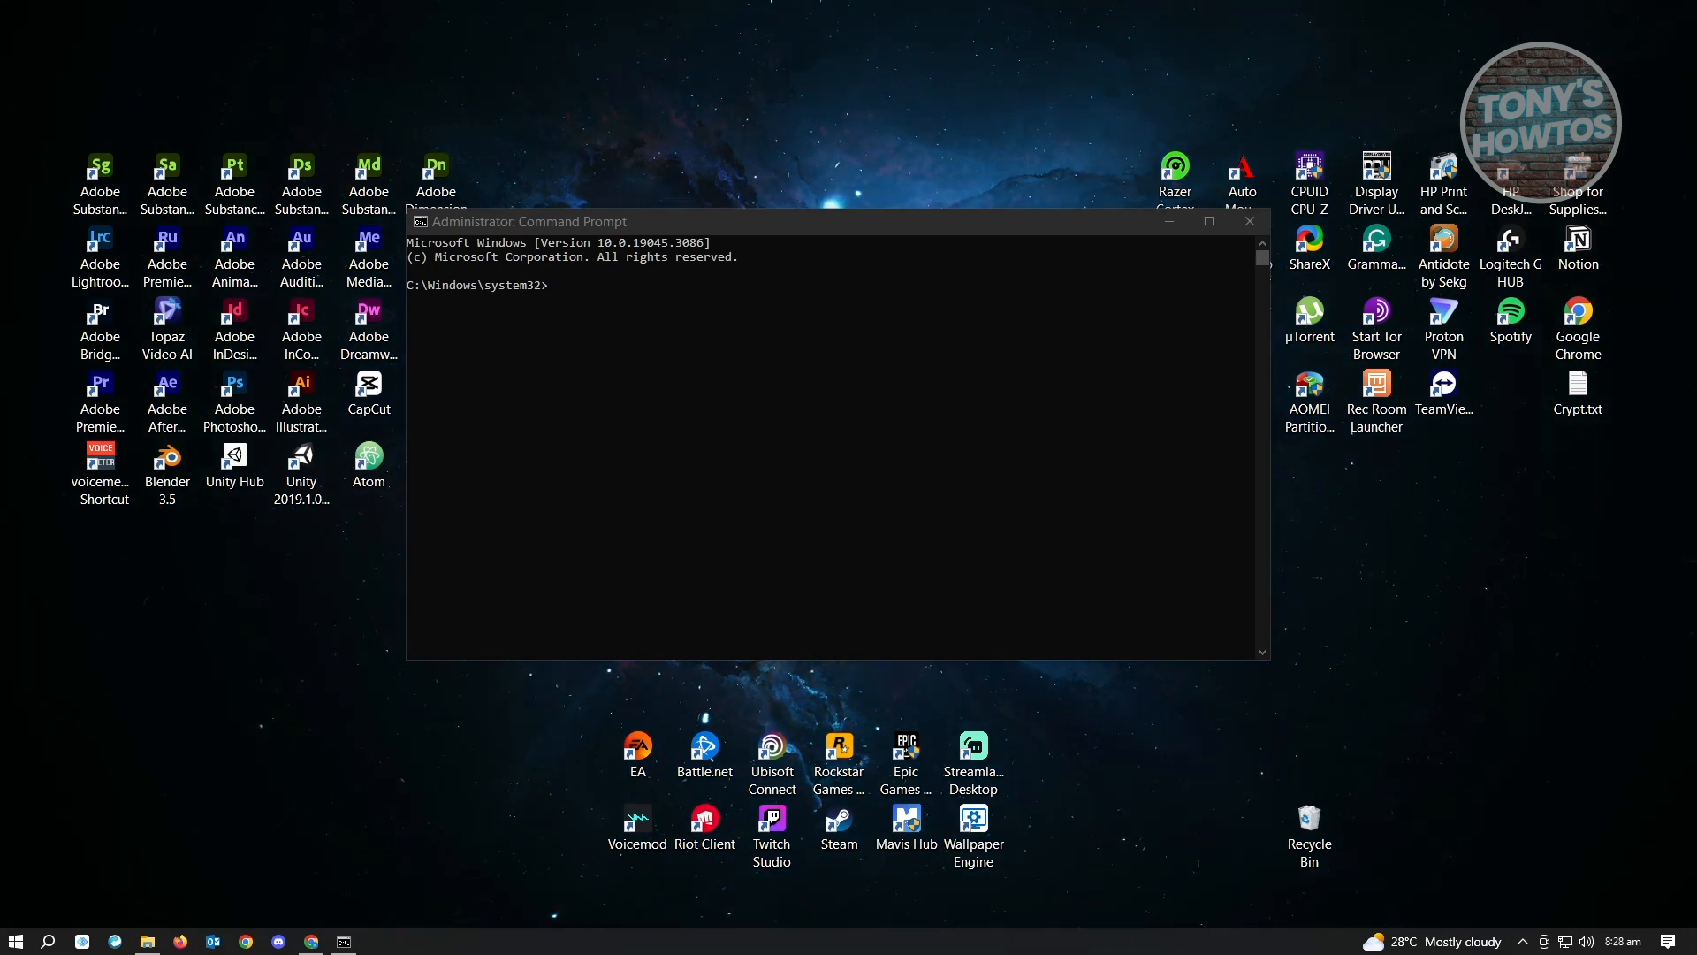
# Enter ipconfig /flushdns at the administrator prompt to clear the DNS resolver cache.
pyautogui.write('ipconfig /flushdns')
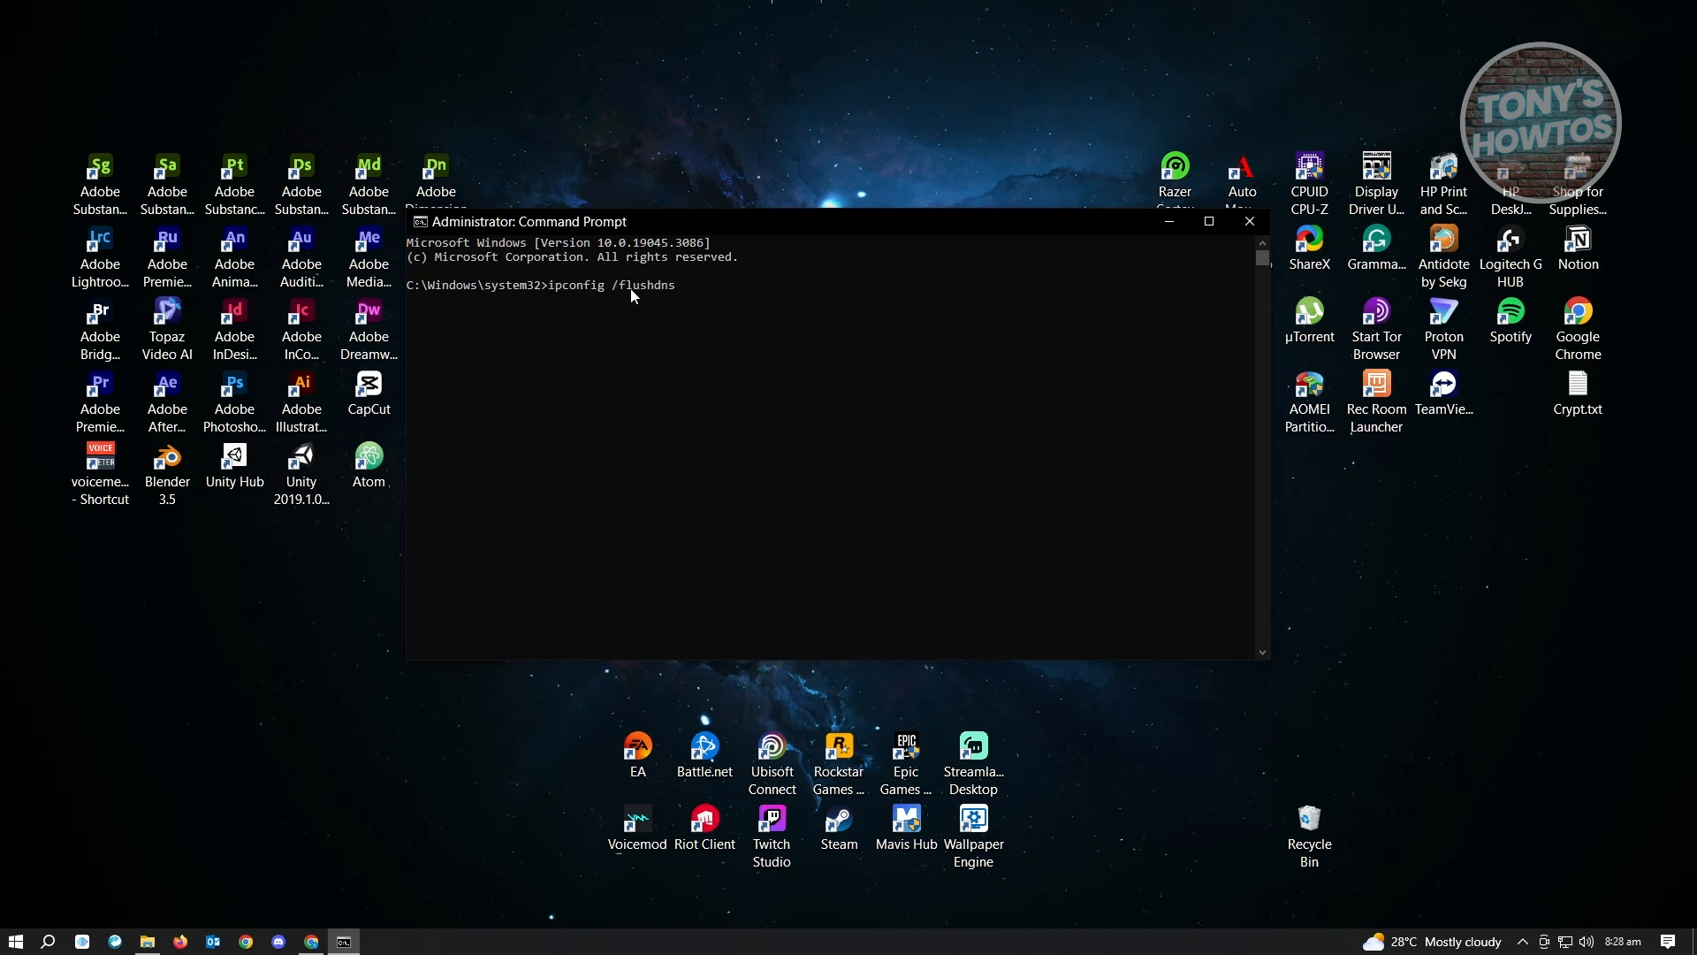
pyautogui.moveTo(712, 304)
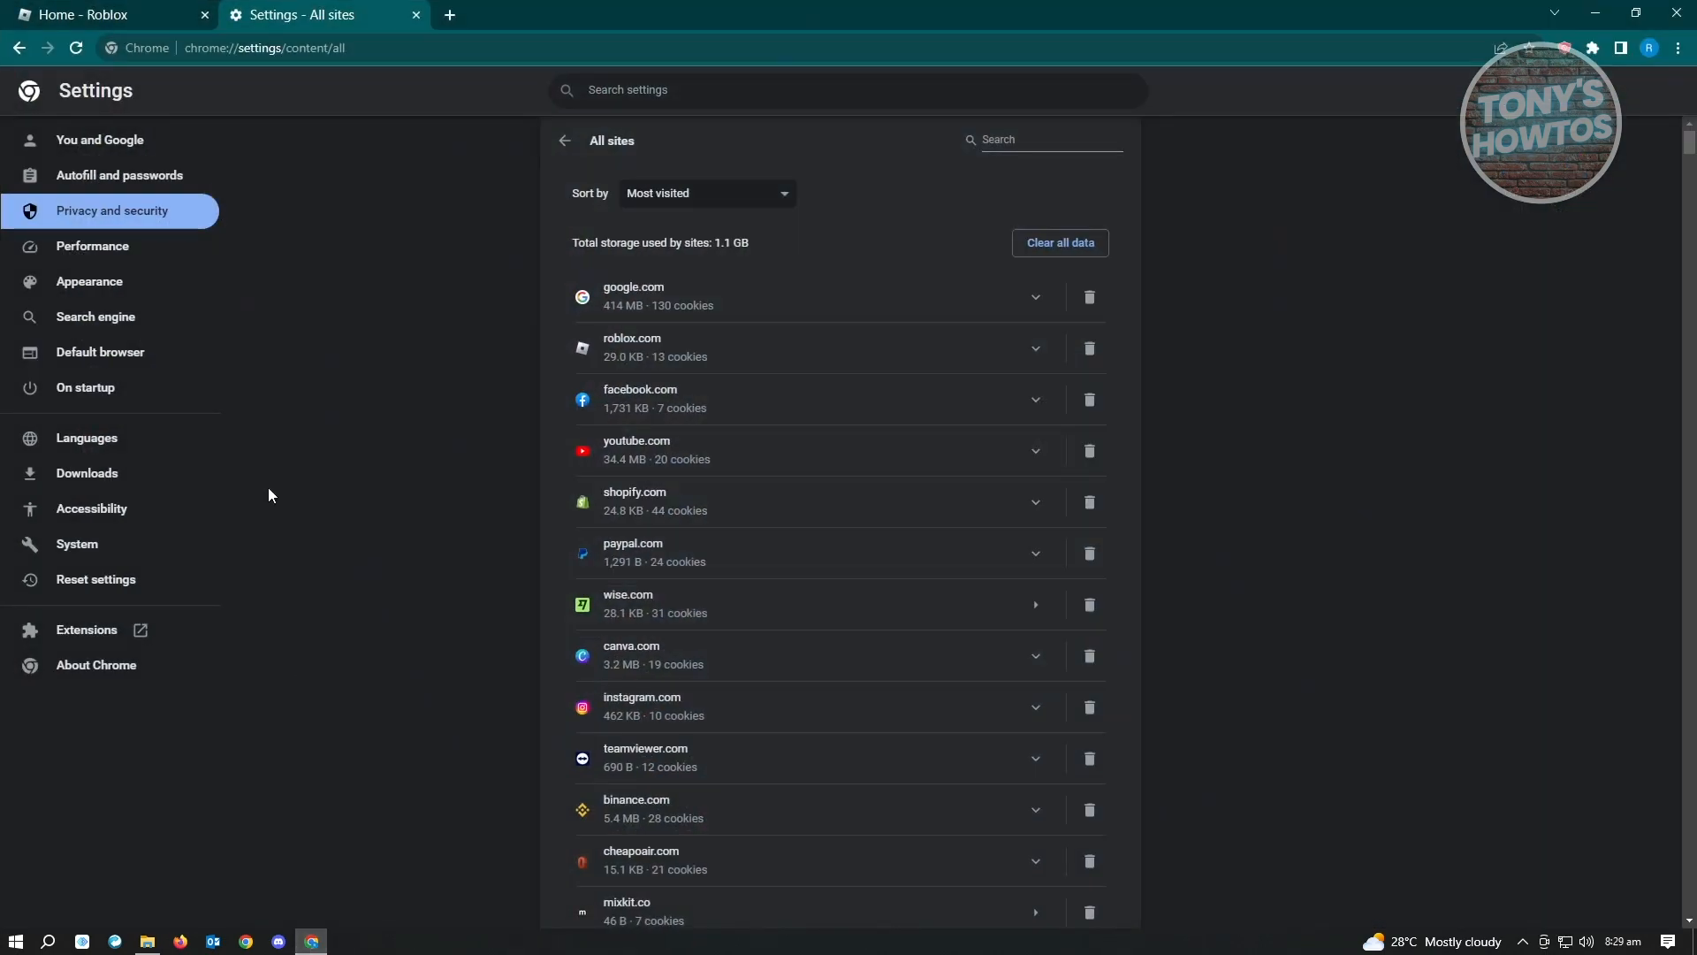
# Visit status.roblox.com, confirm All Systems Operational, and return to the Roblox home page.
pyautogui.click(262, 48)
pyautogui.write('status.roblox.com')
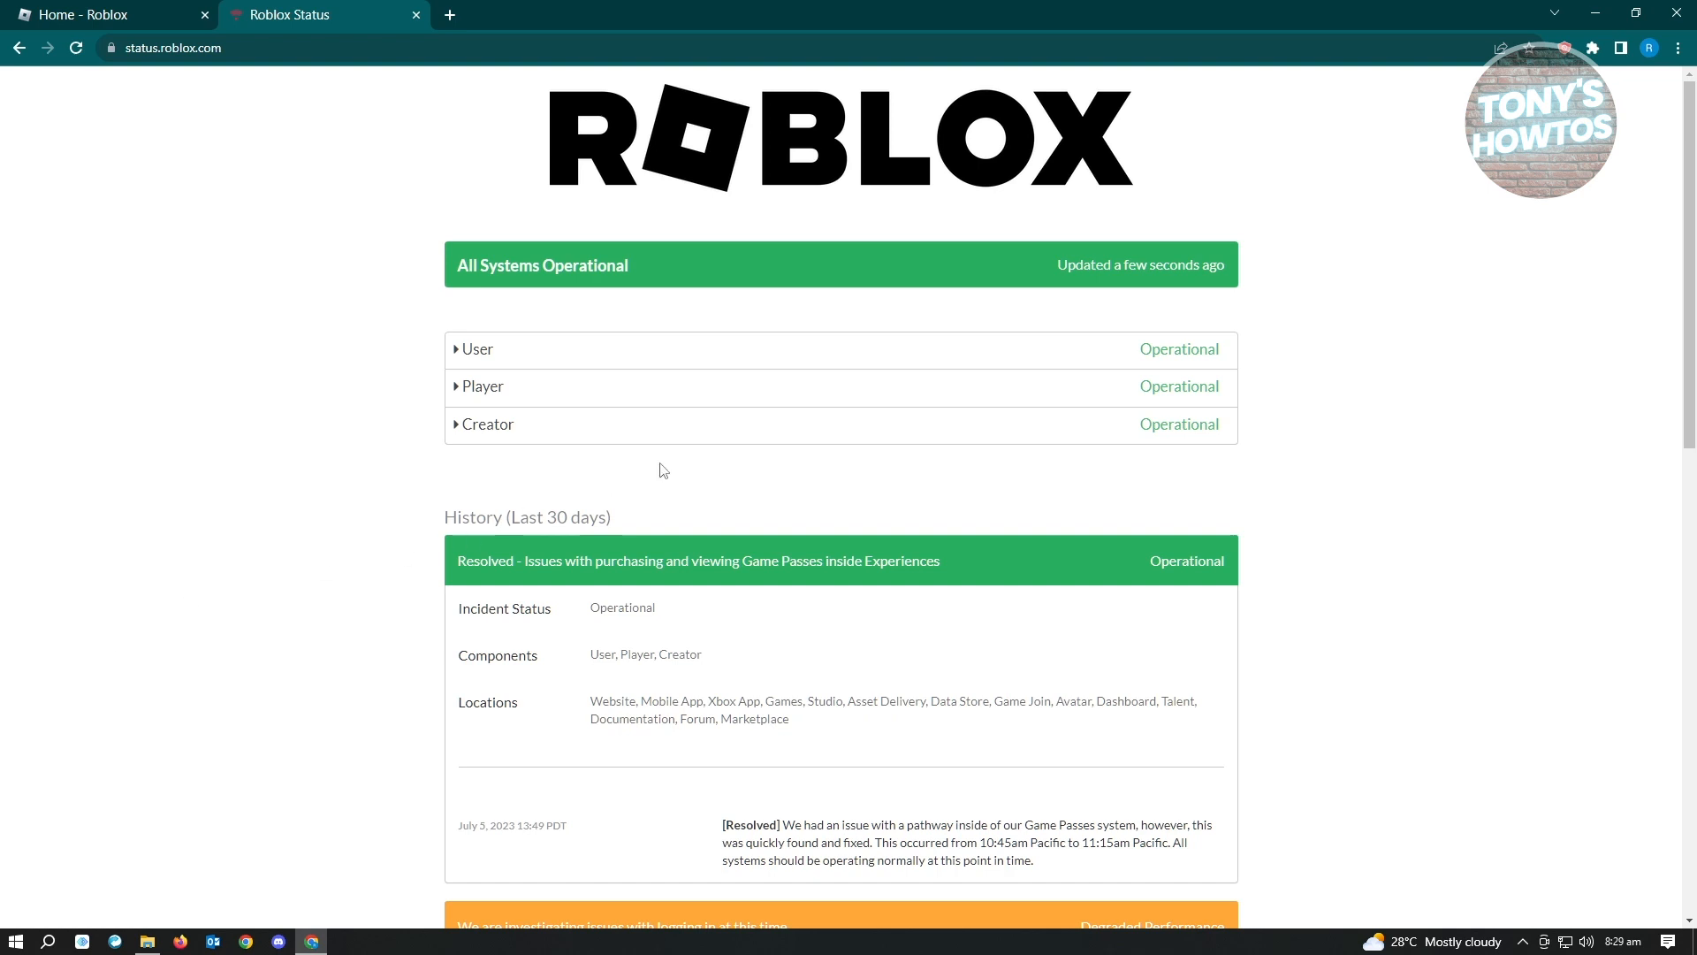
pyautogui.moveTo(1148, 509)
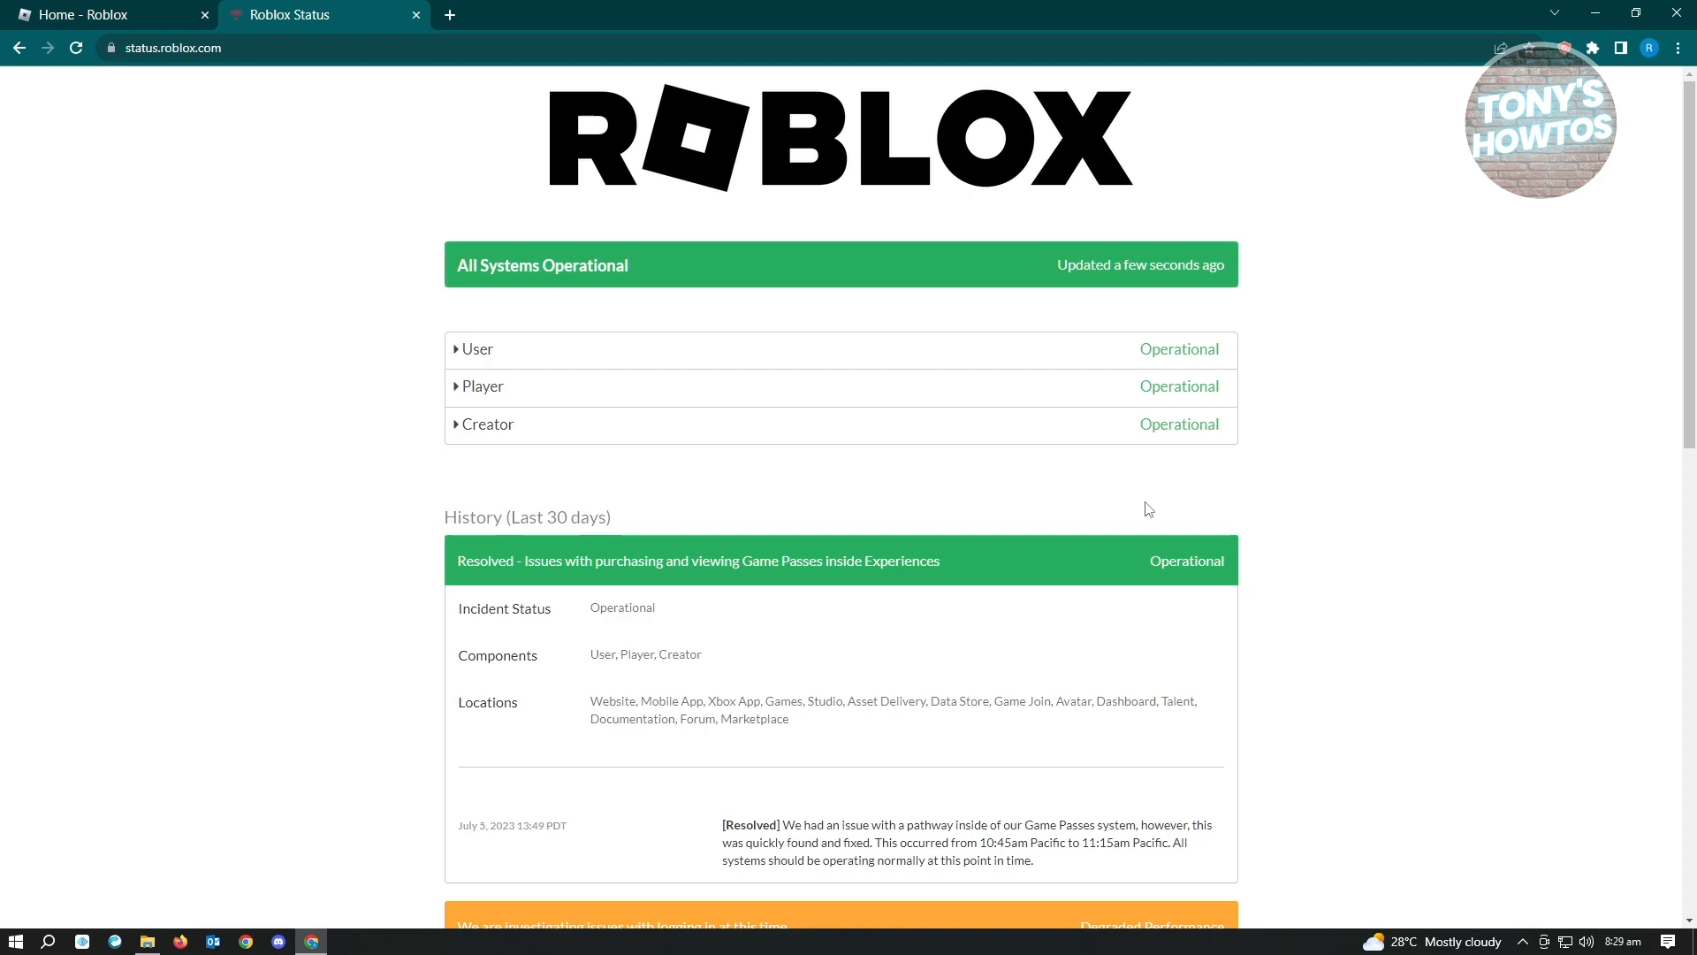
pyautogui.click(102, 14)
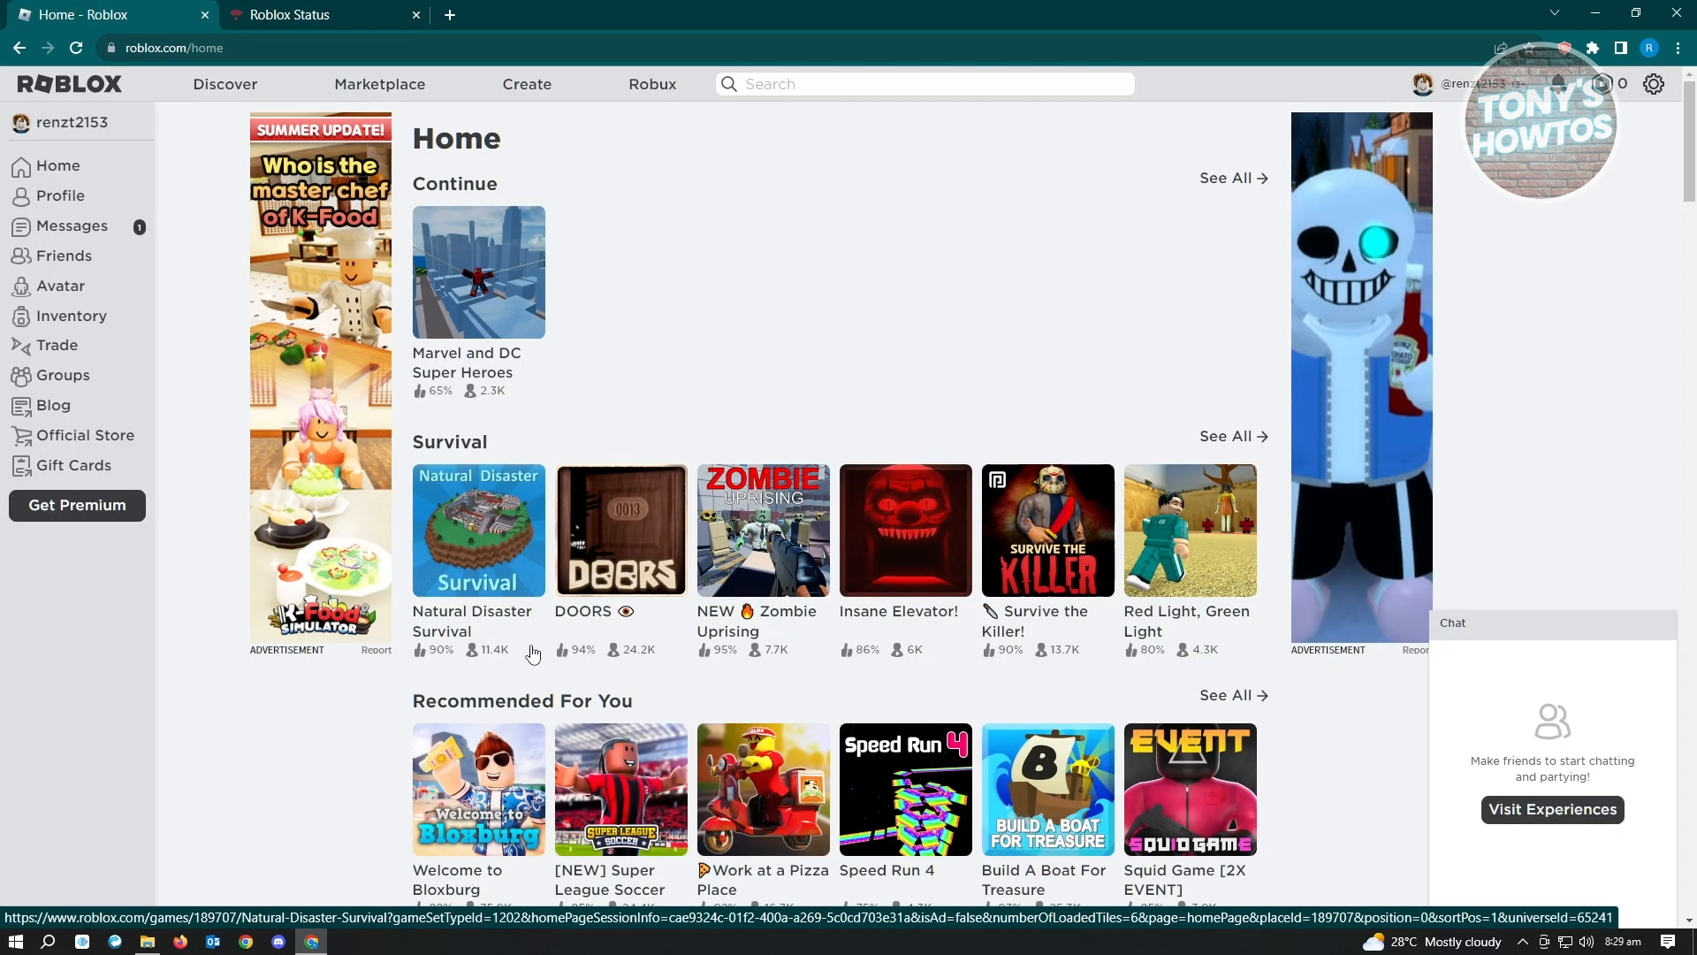